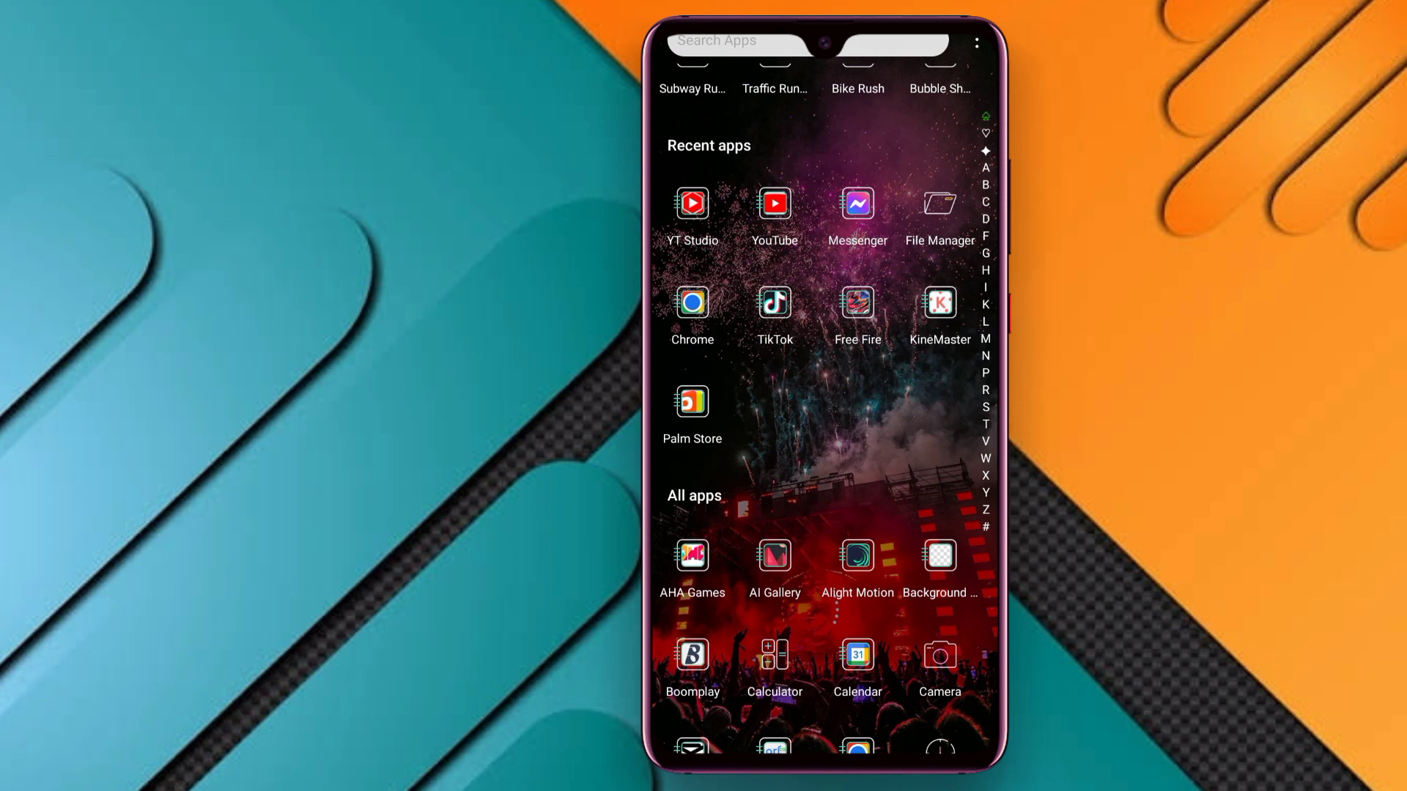
Step: Scroll through the Android app drawer to find the CapCut app
scroll(down, 3)
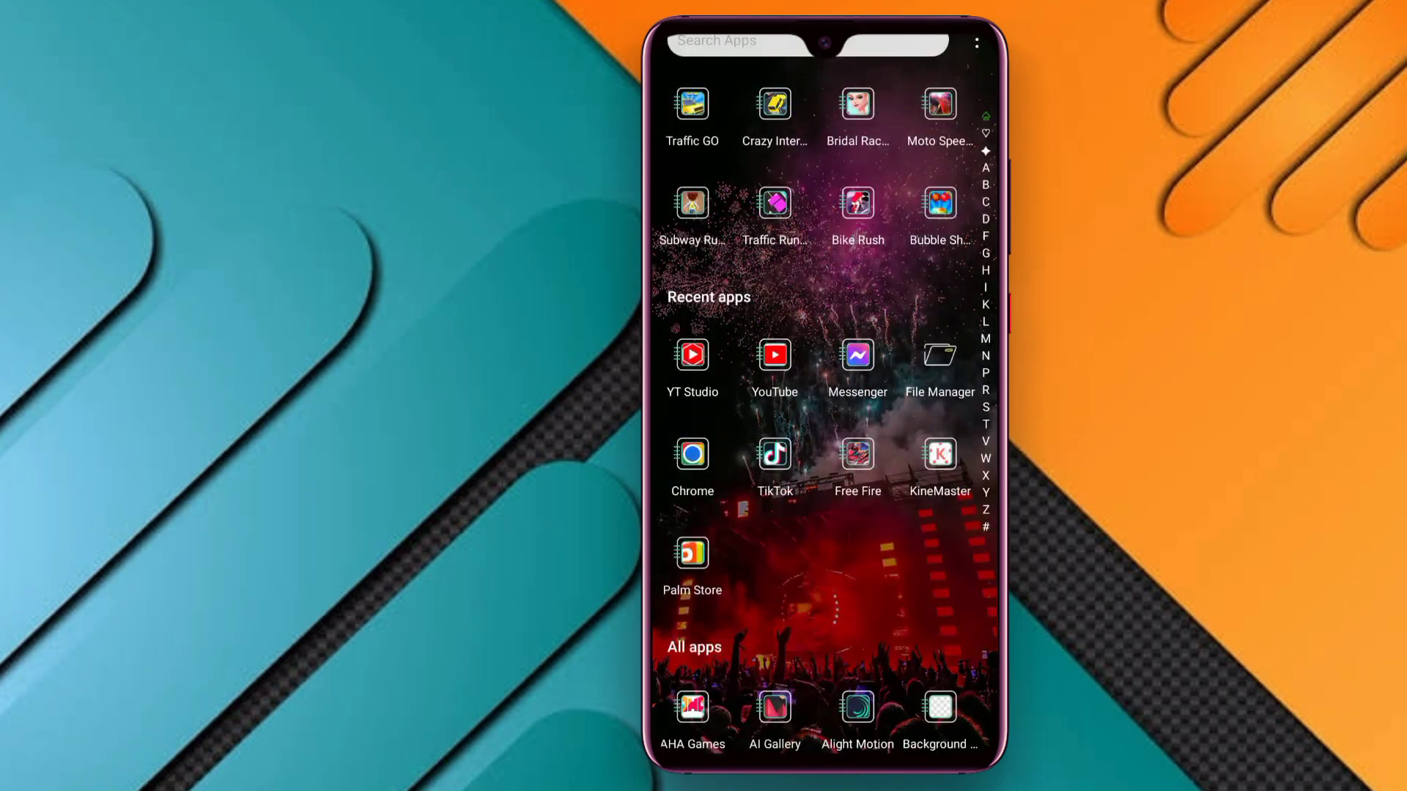
scroll(down, 3)
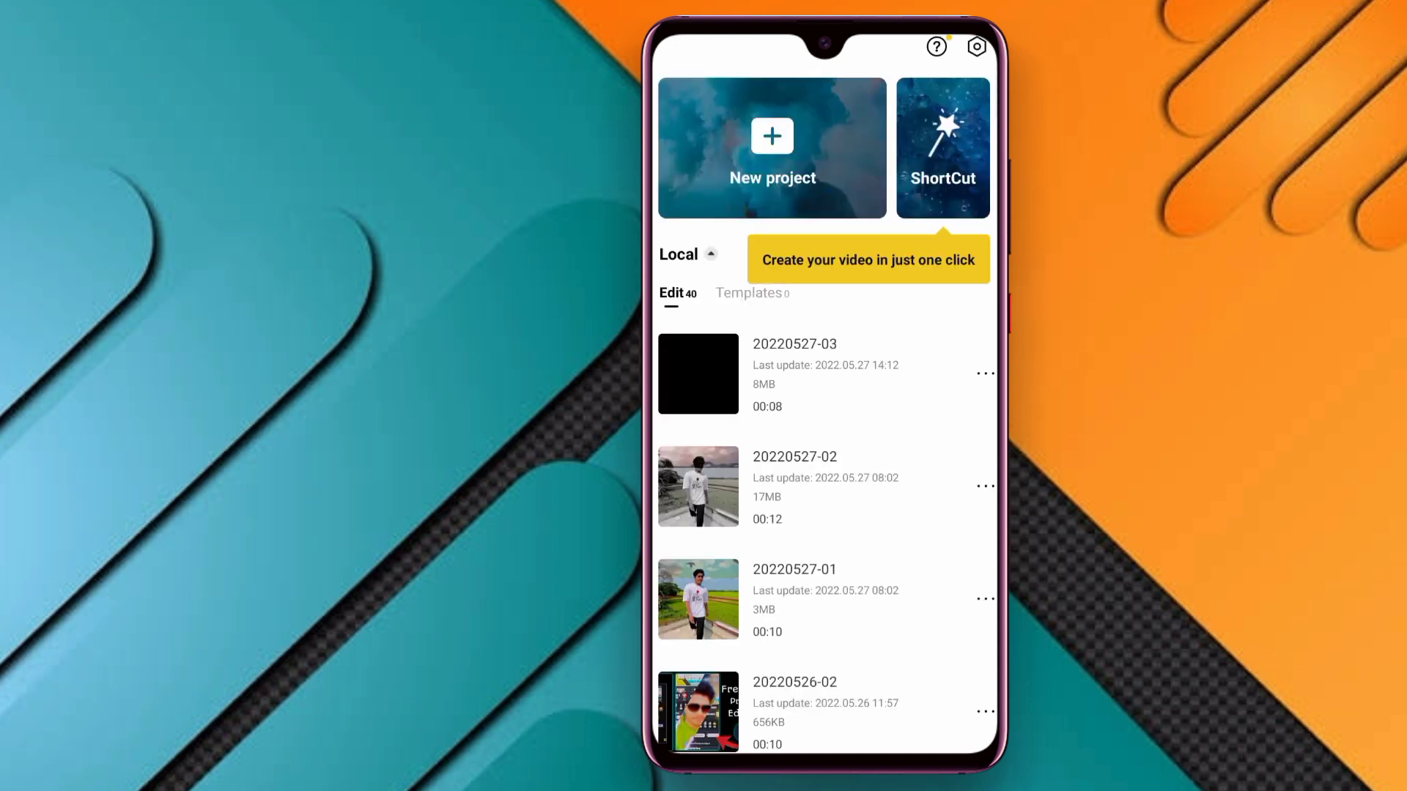
Step: Start a new project using the plain black clip from the B&W stock videos
click(772, 148)
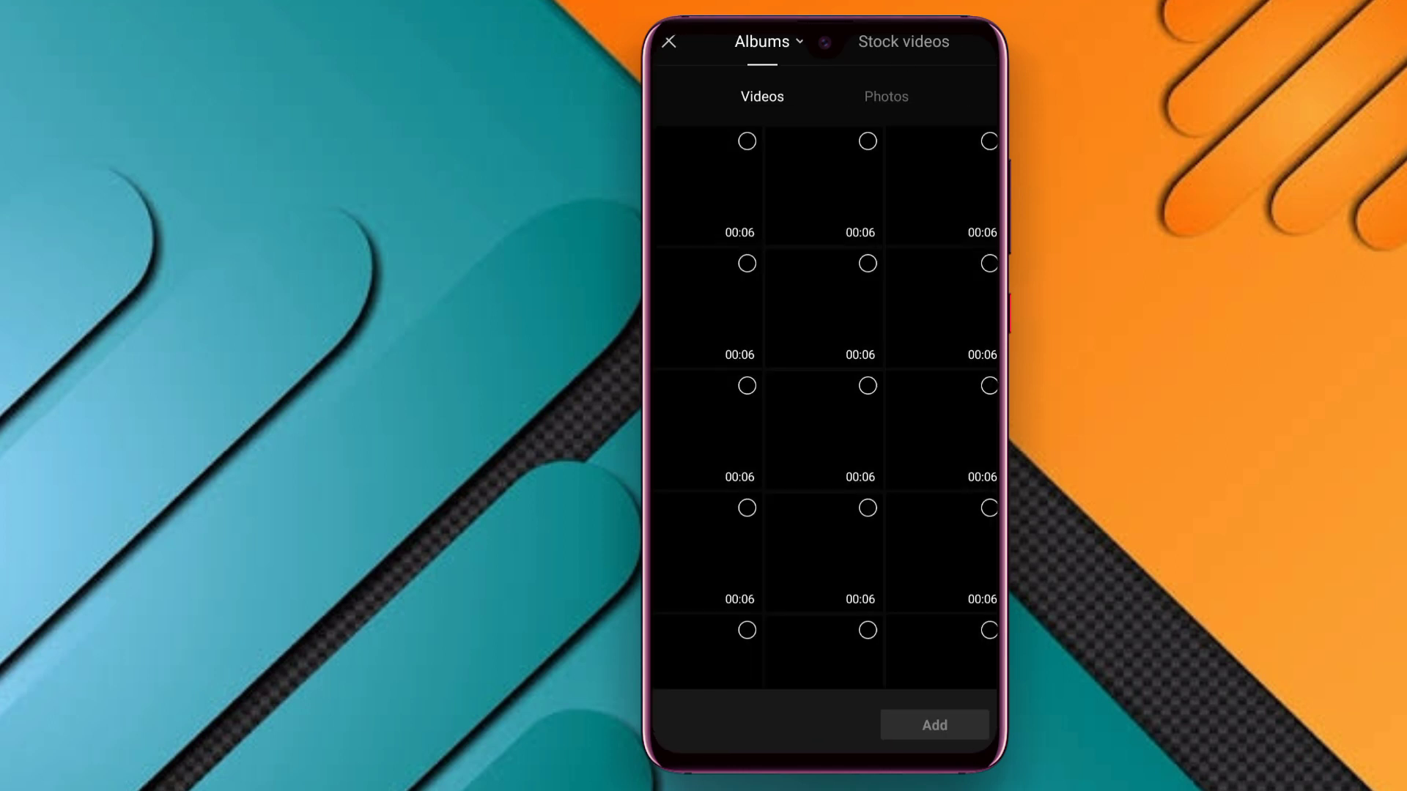
click(903, 41)
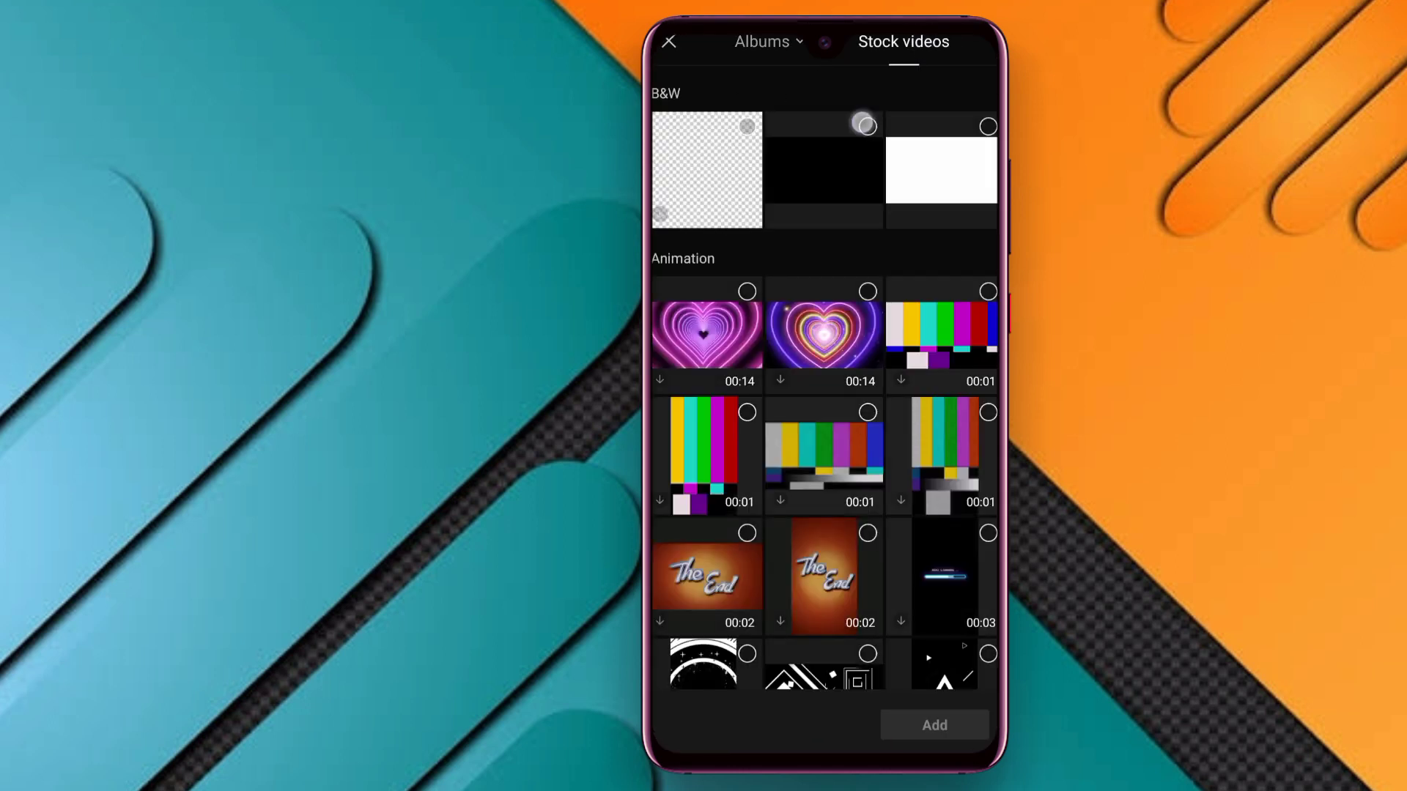
click(864, 124)
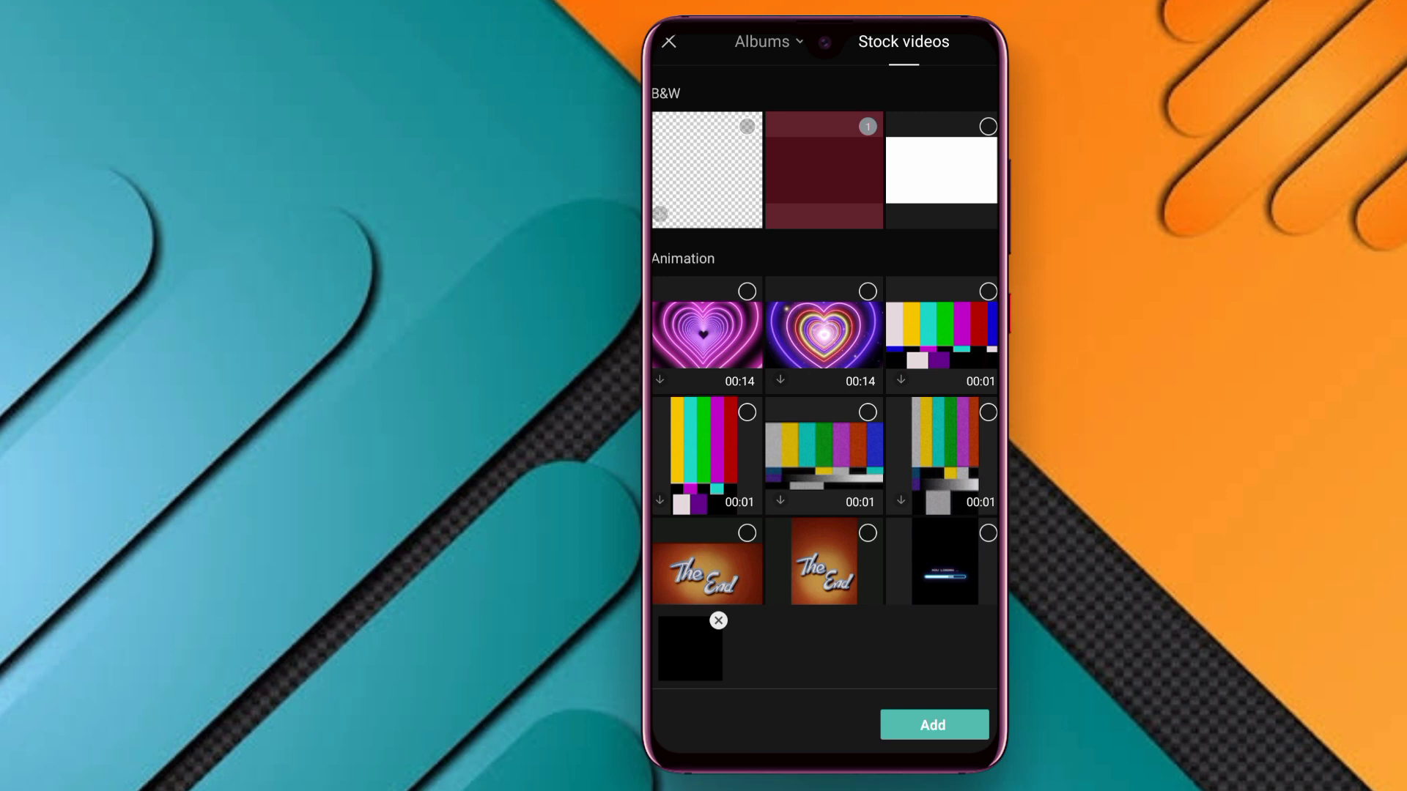
click(932, 725)
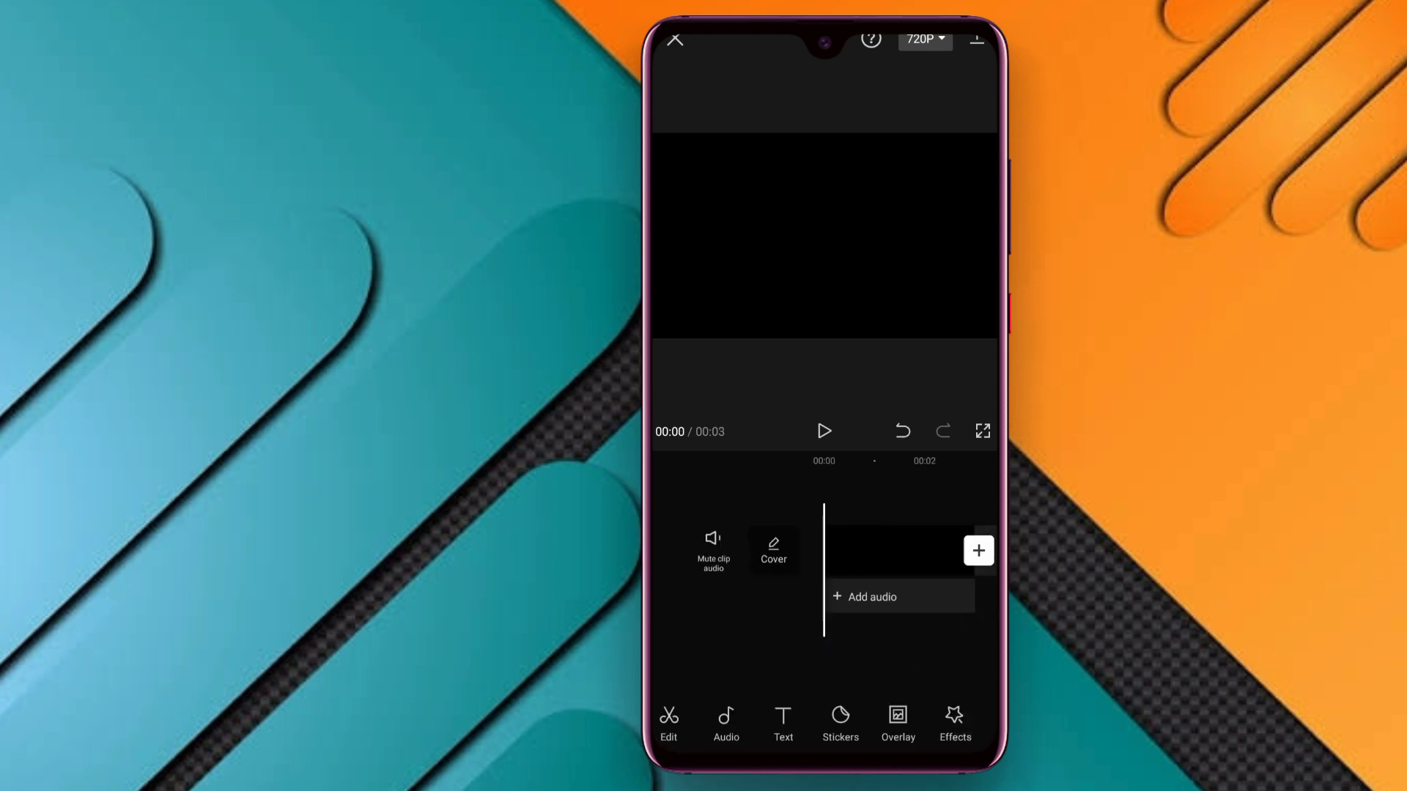
Step: Preview the burning fire-letter M video from the gallery and add it as an overlay
click(896, 724)
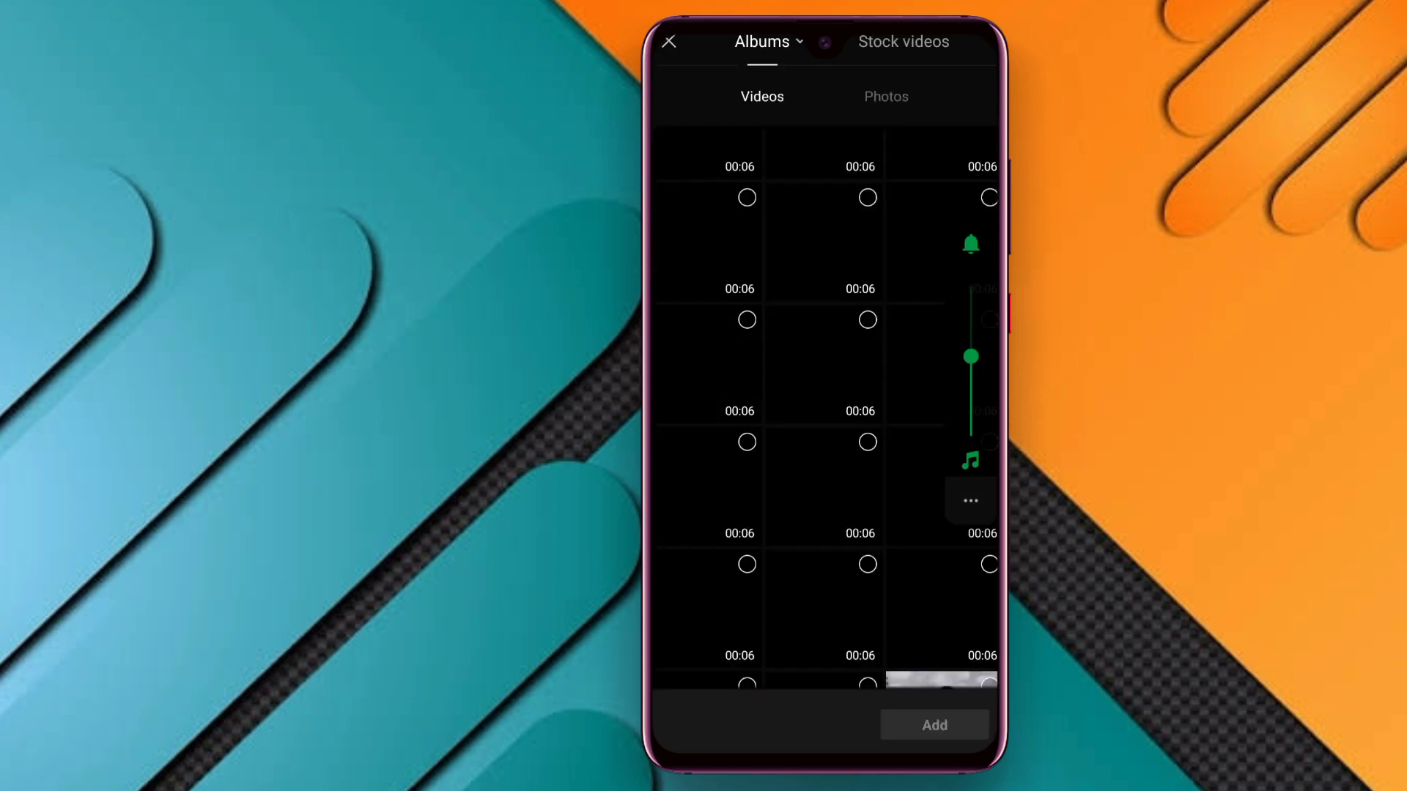
click(824, 363)
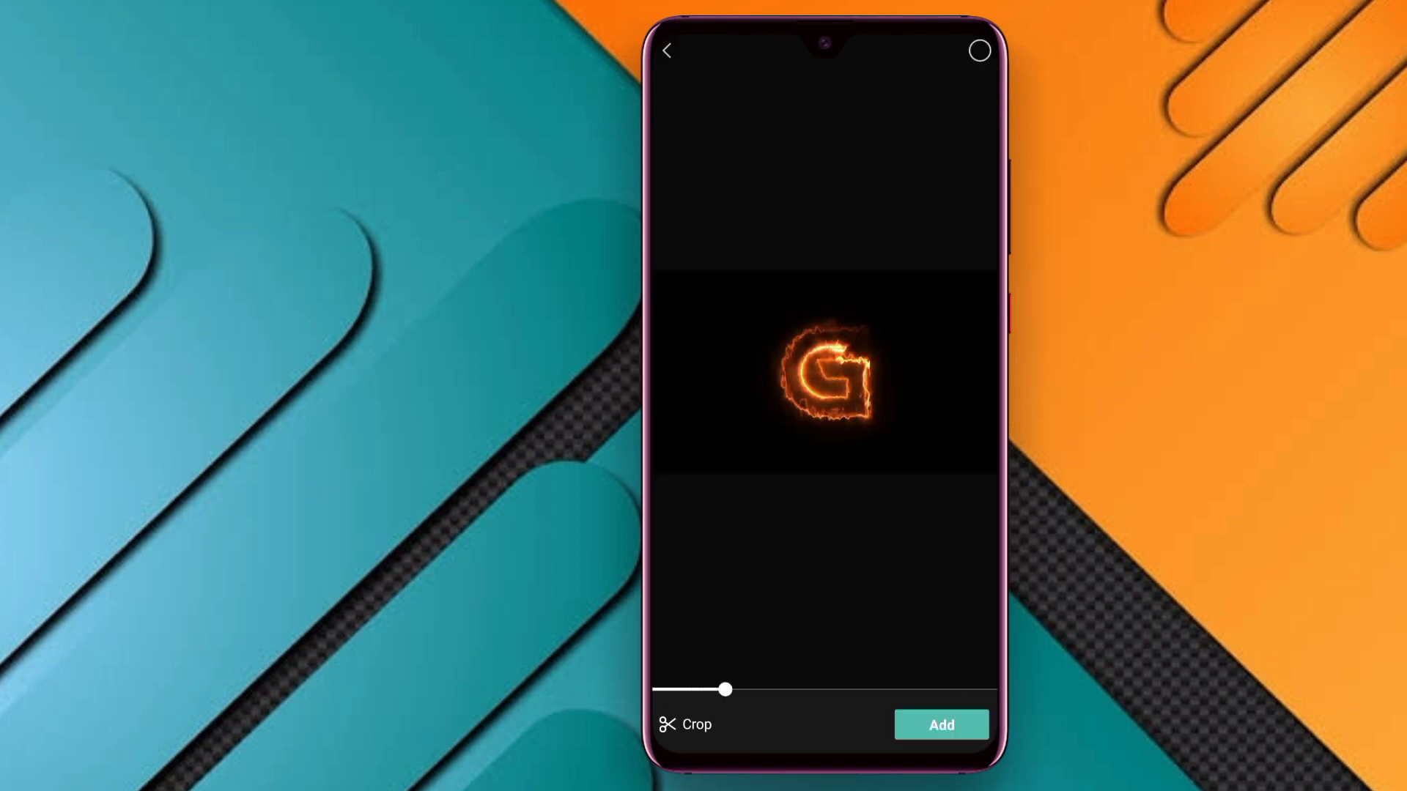
drag(726, 688, 682, 688)
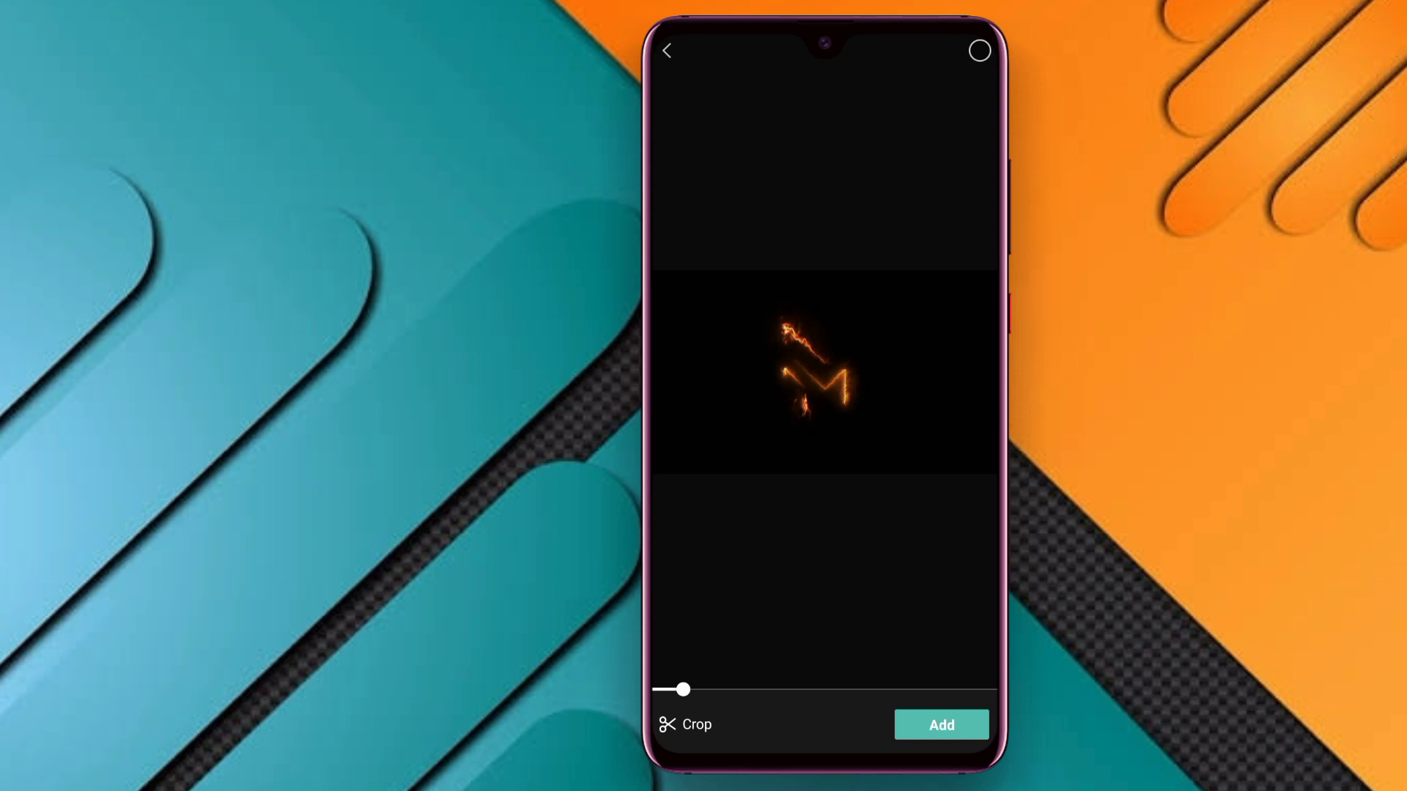
drag(684, 690, 803, 690)
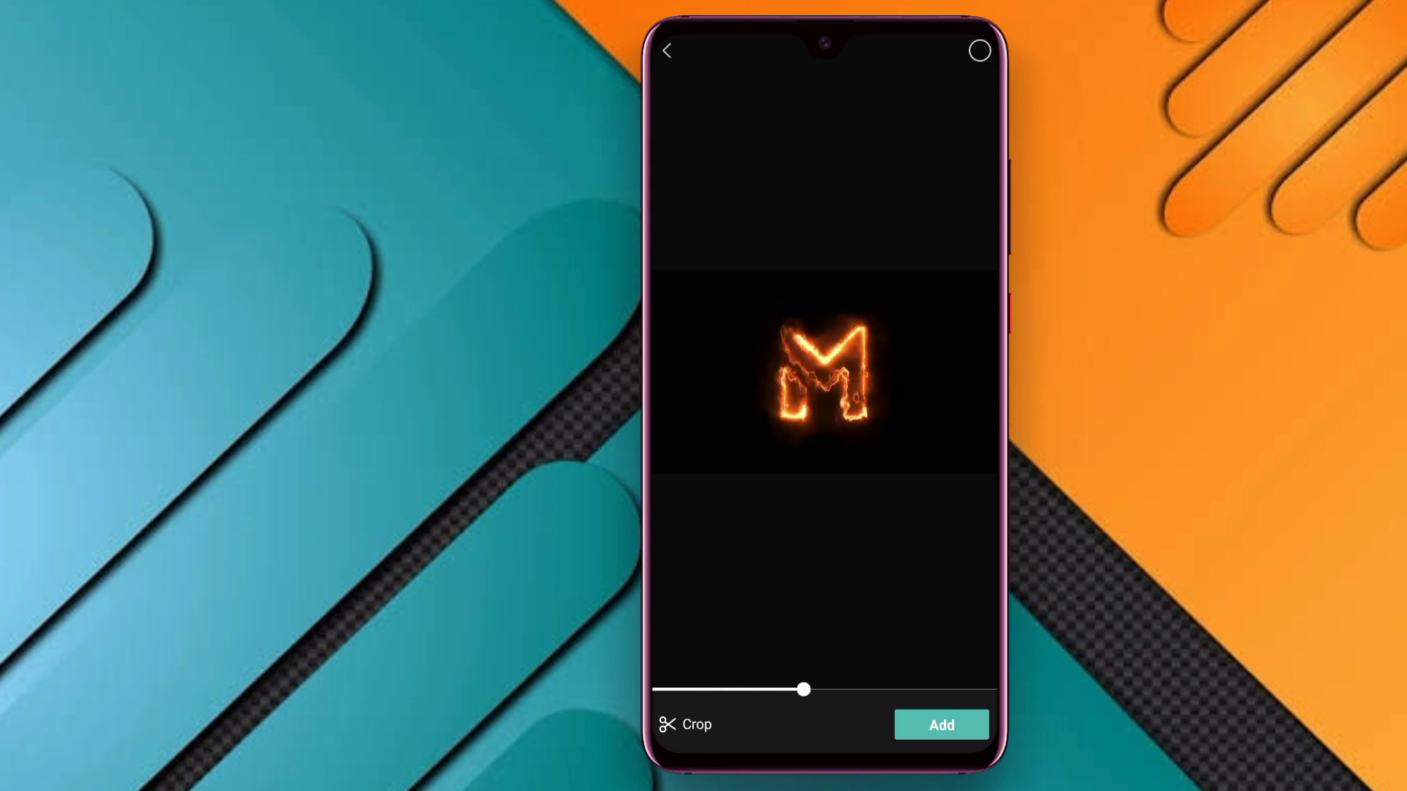
click(939, 725)
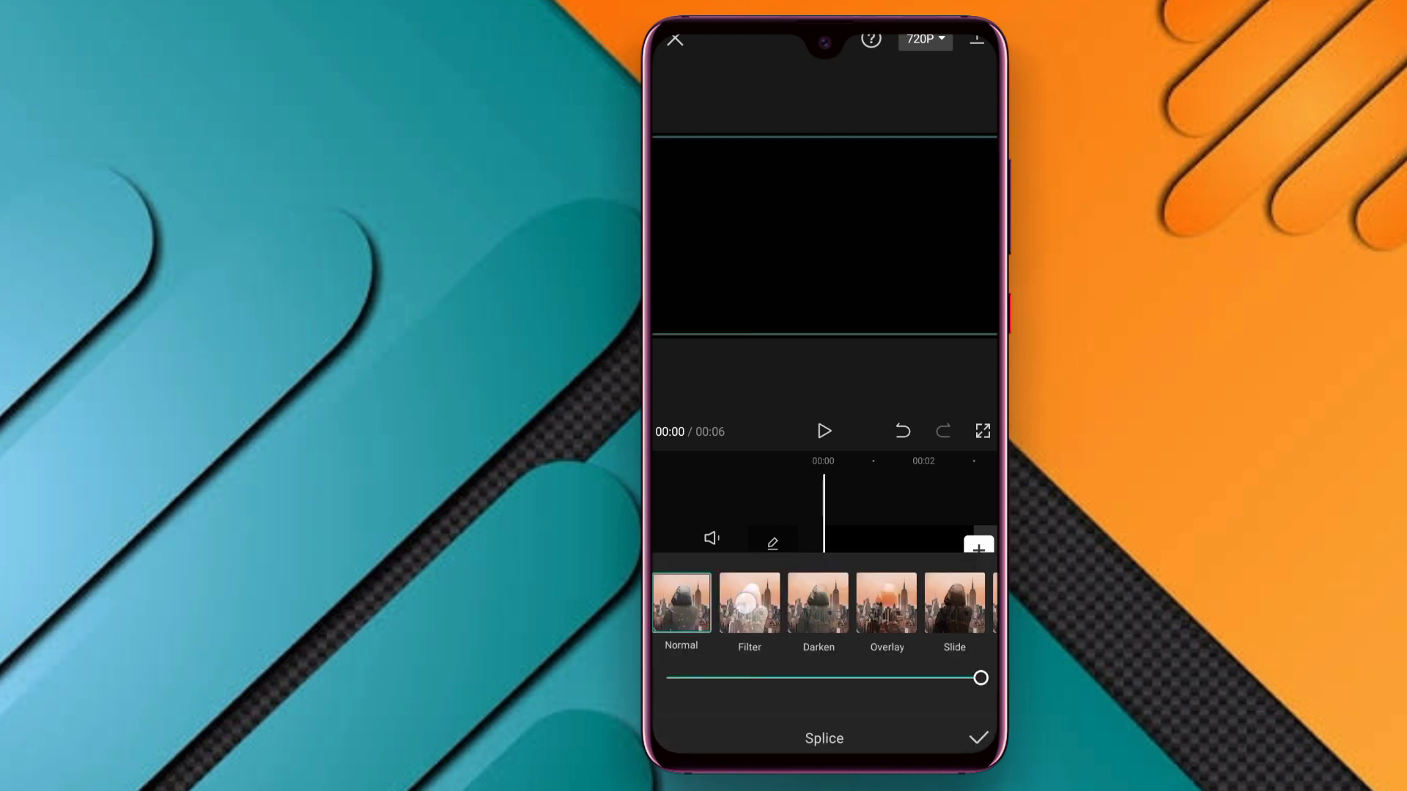
Step: Blend the M overlay with Filter, reposition it, and extend the black clip to eight seconds
click(748, 601)
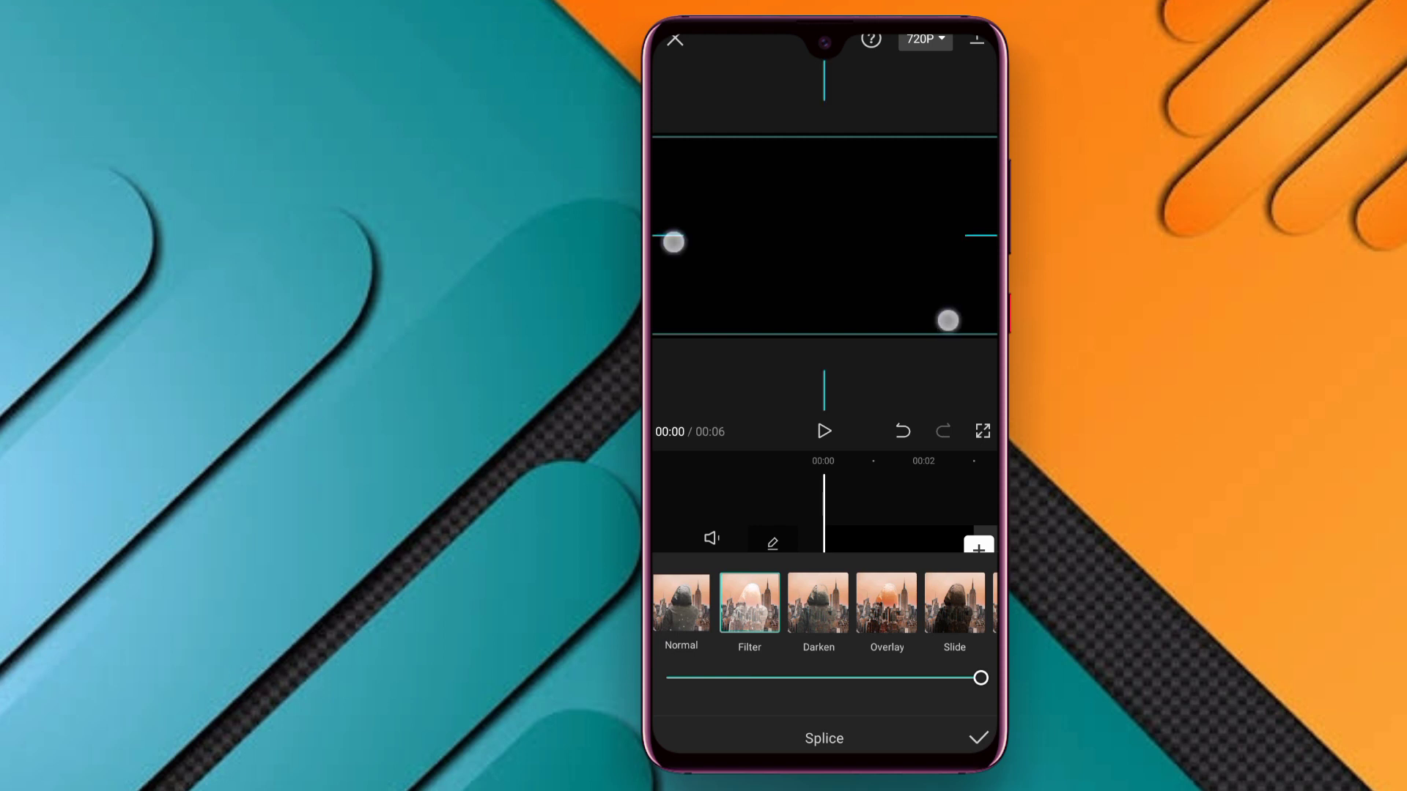
drag(948, 321, 936, 324)
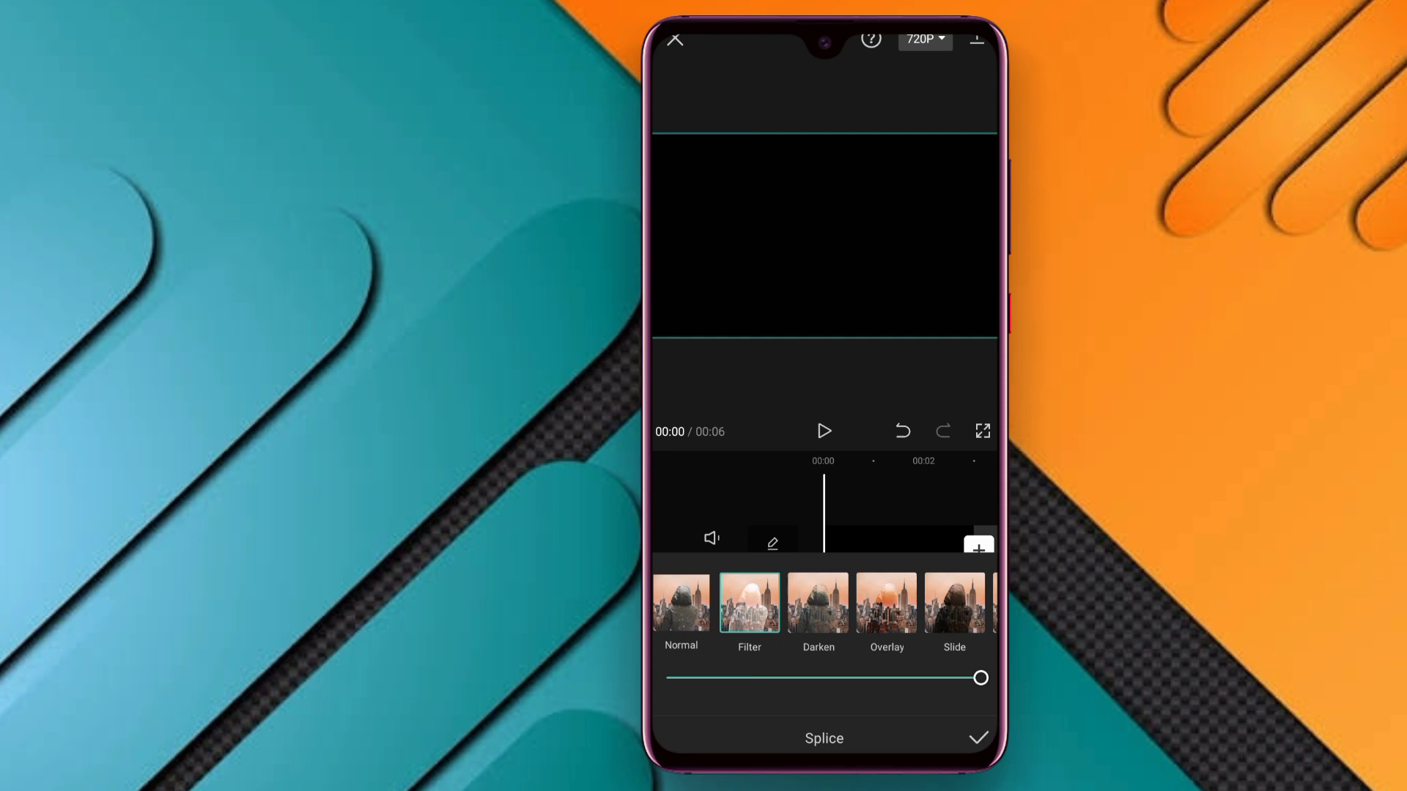
click(984, 739)
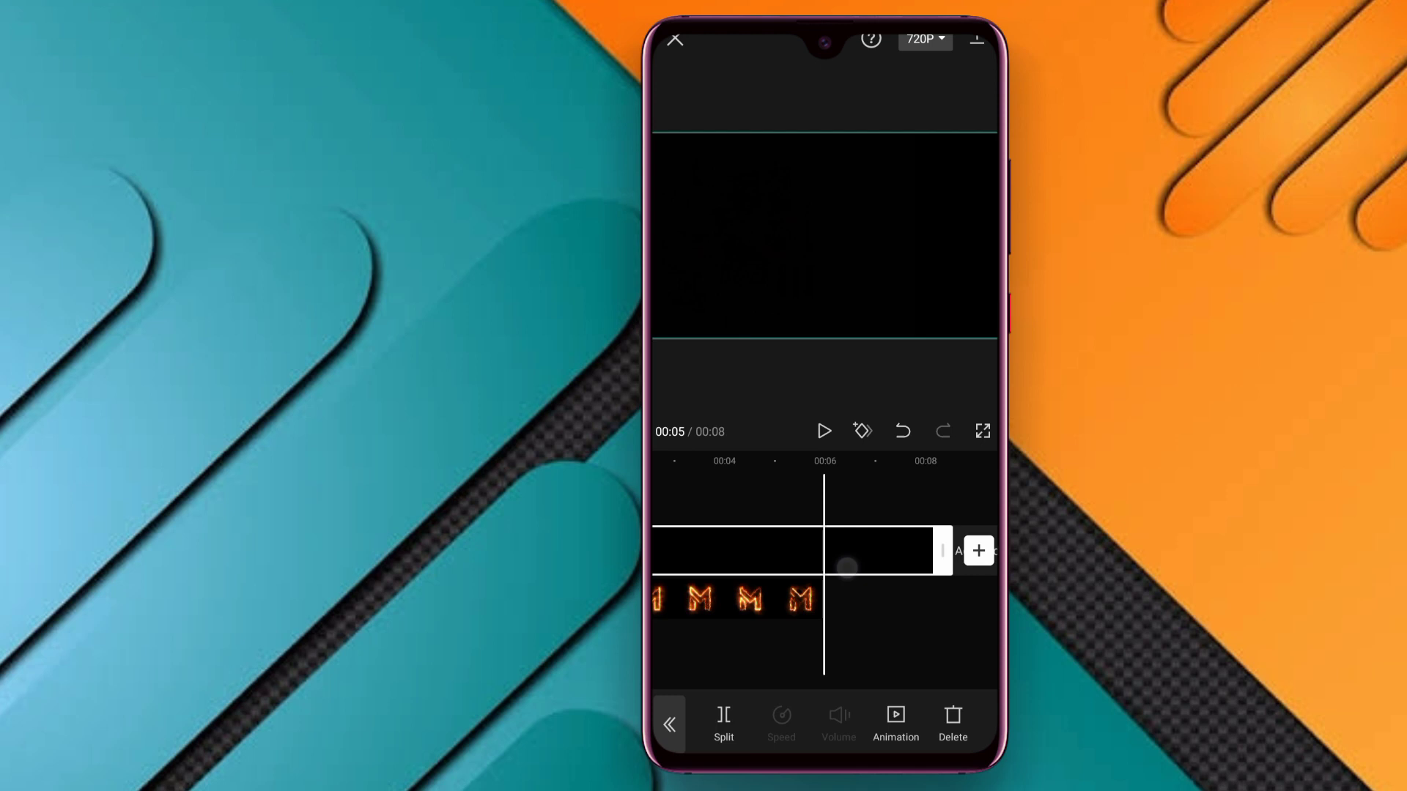
drag(848, 563, 812, 550)
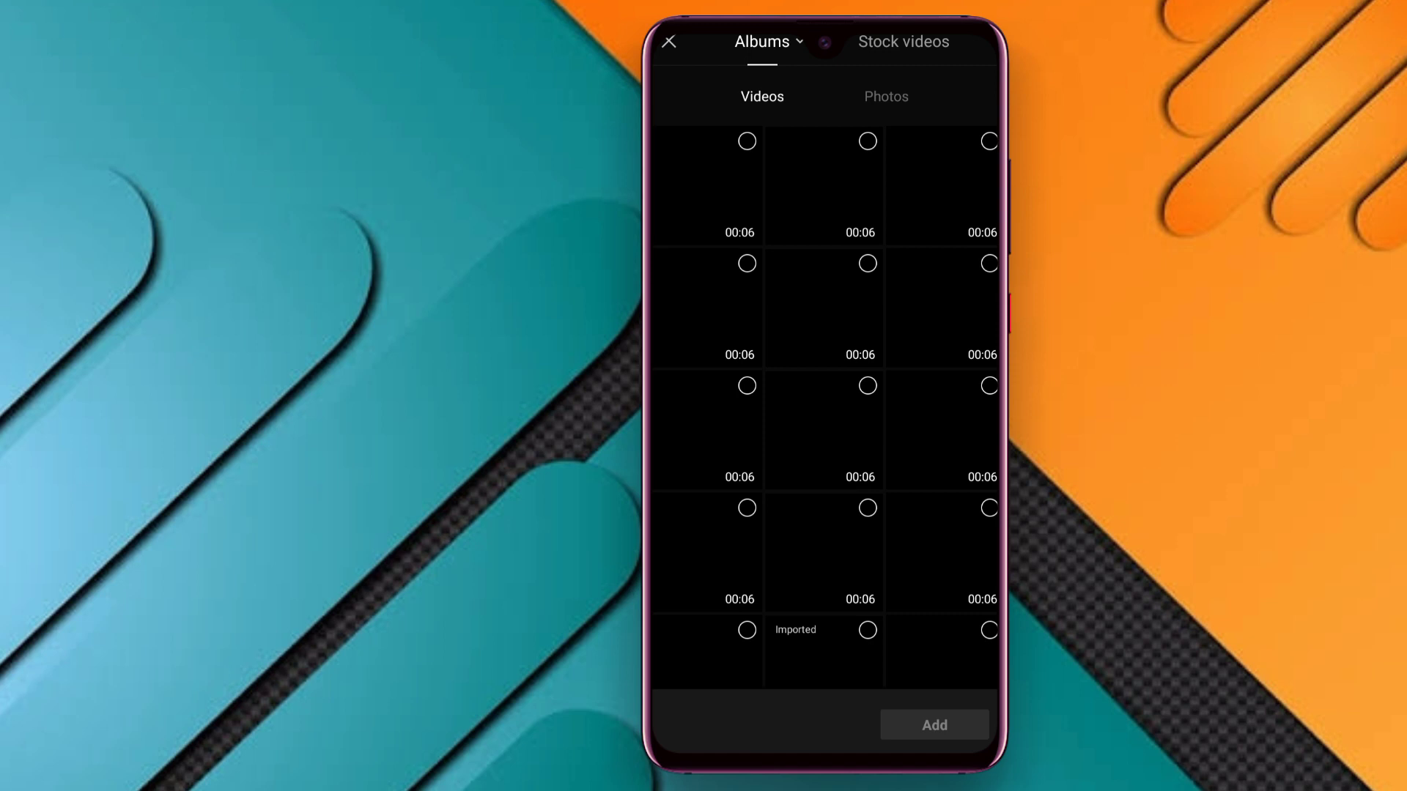
Step: Preview album clips and add the burning letter I video as a second overlay
click(823, 308)
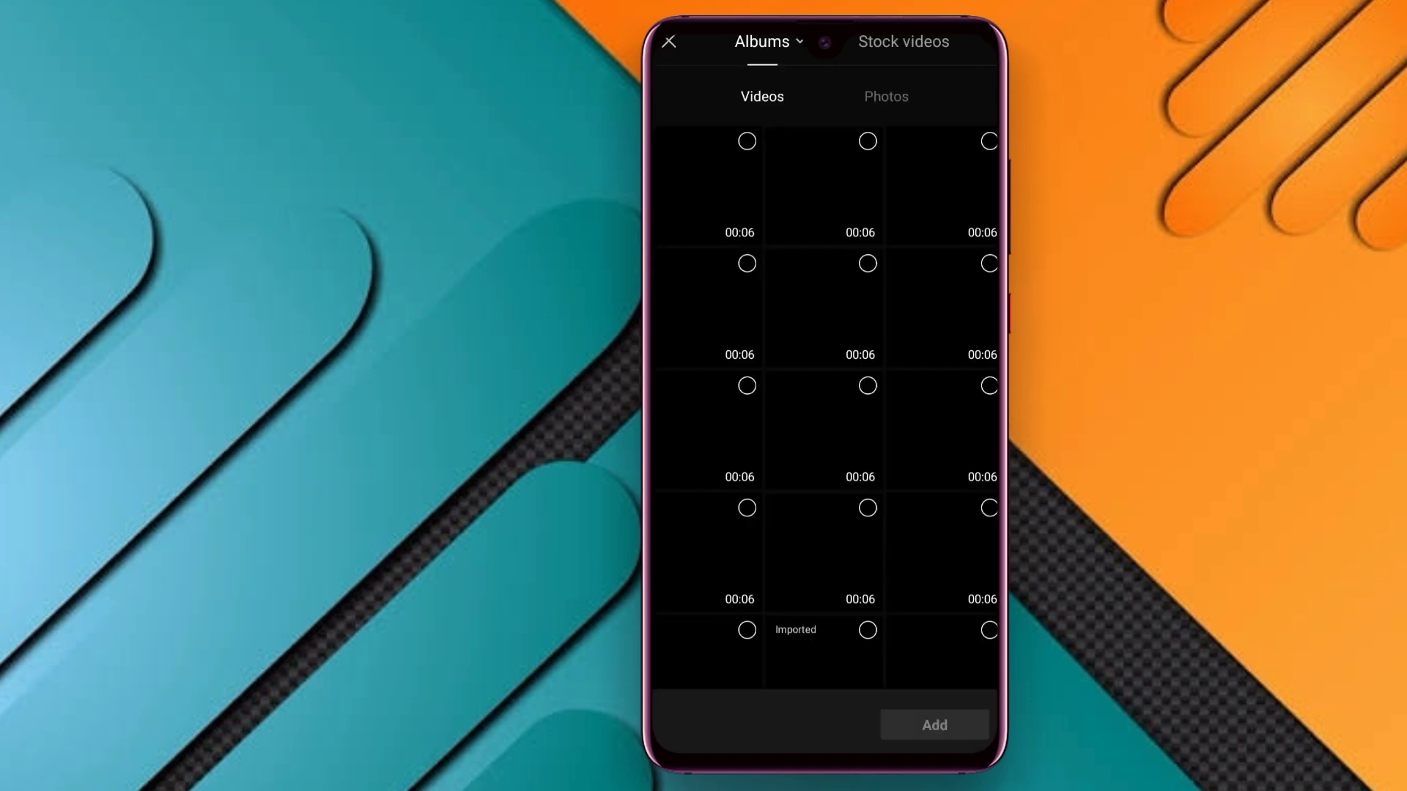
click(823, 308)
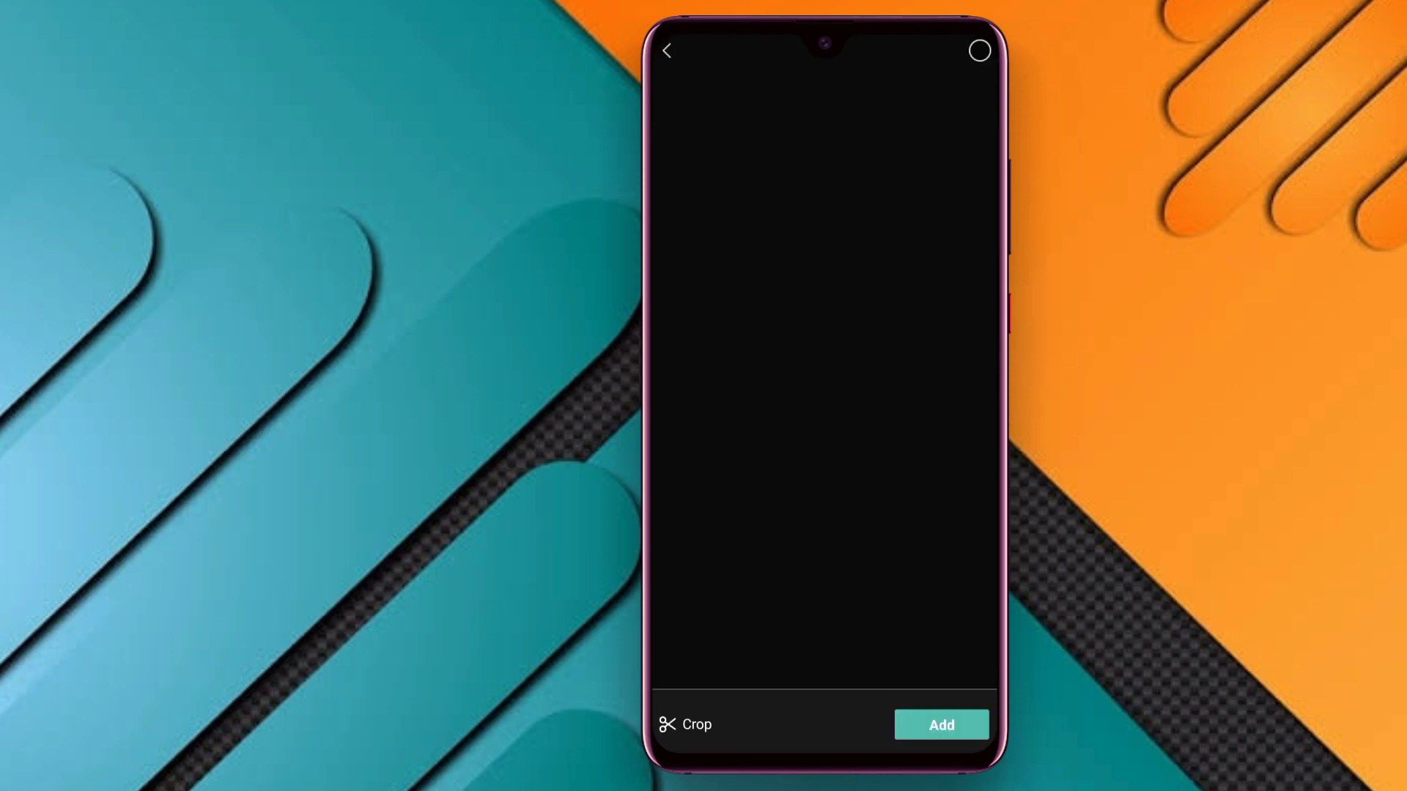
click(668, 51)
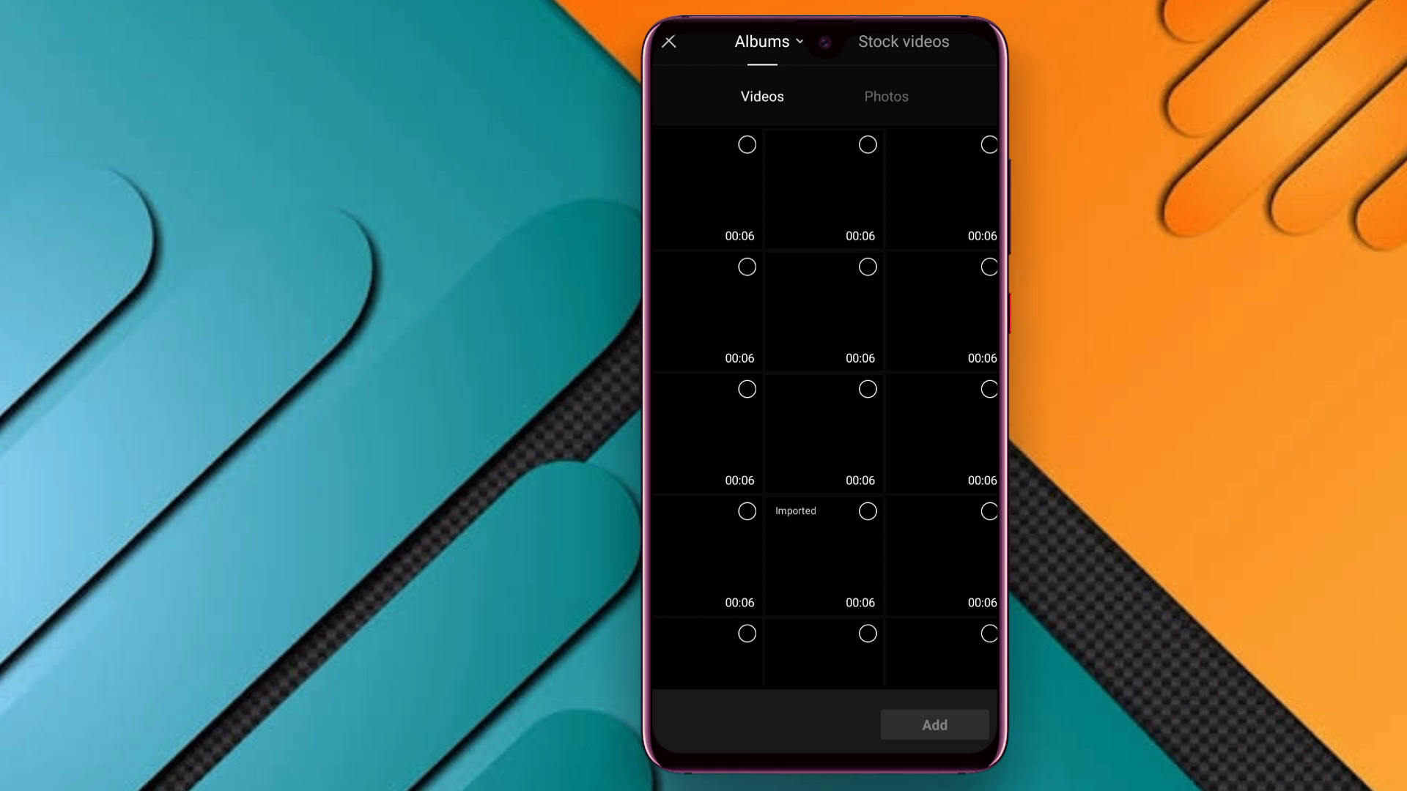
click(823, 311)
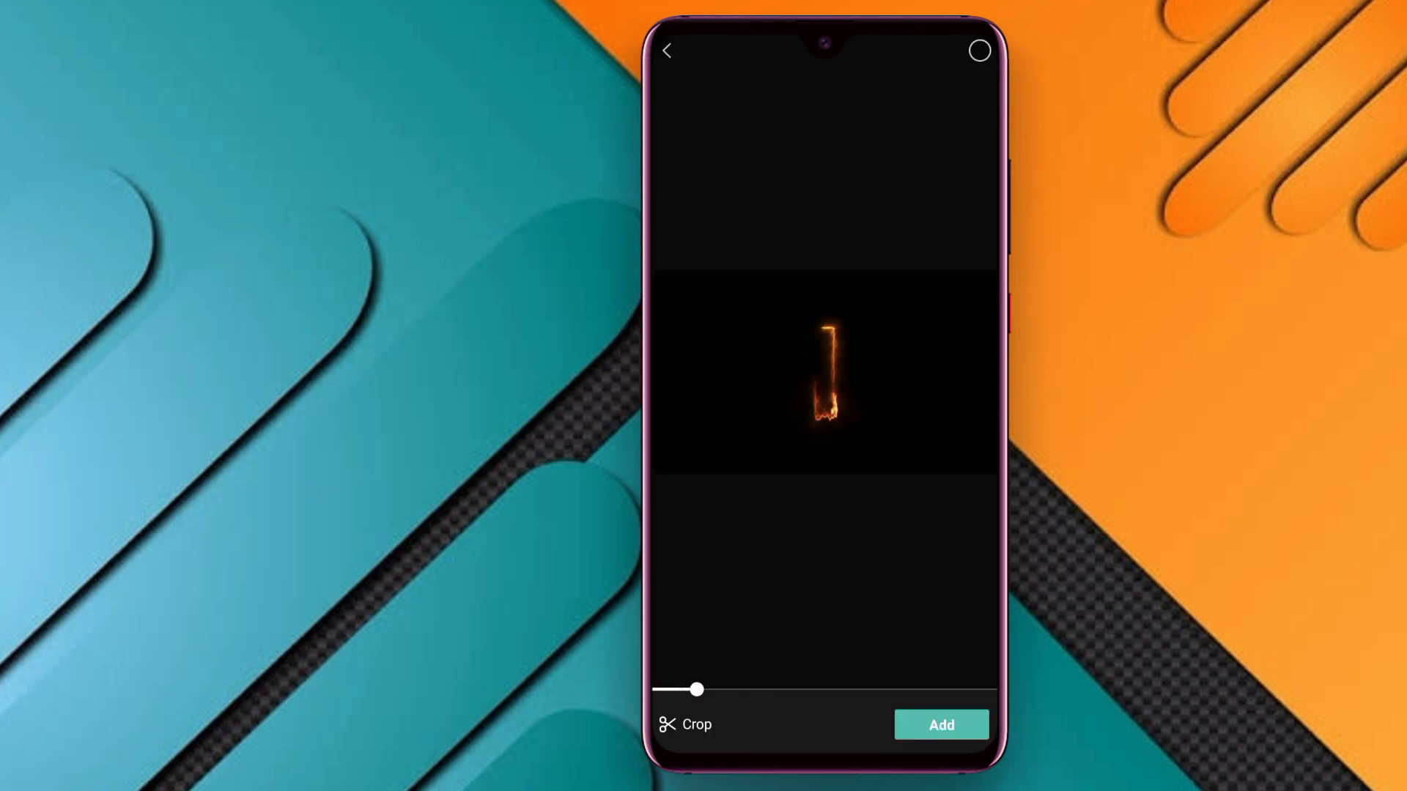
click(940, 725)
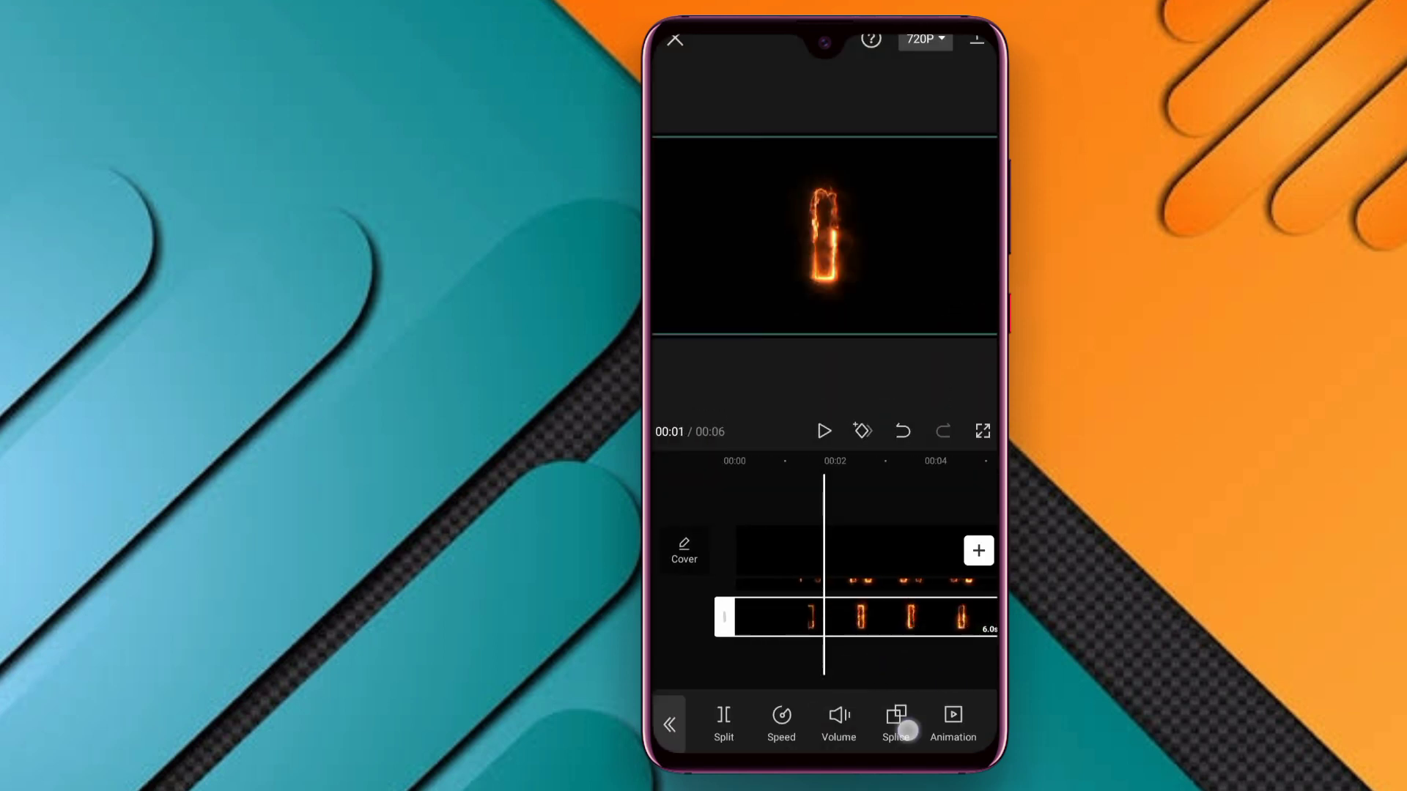
click(896, 724)
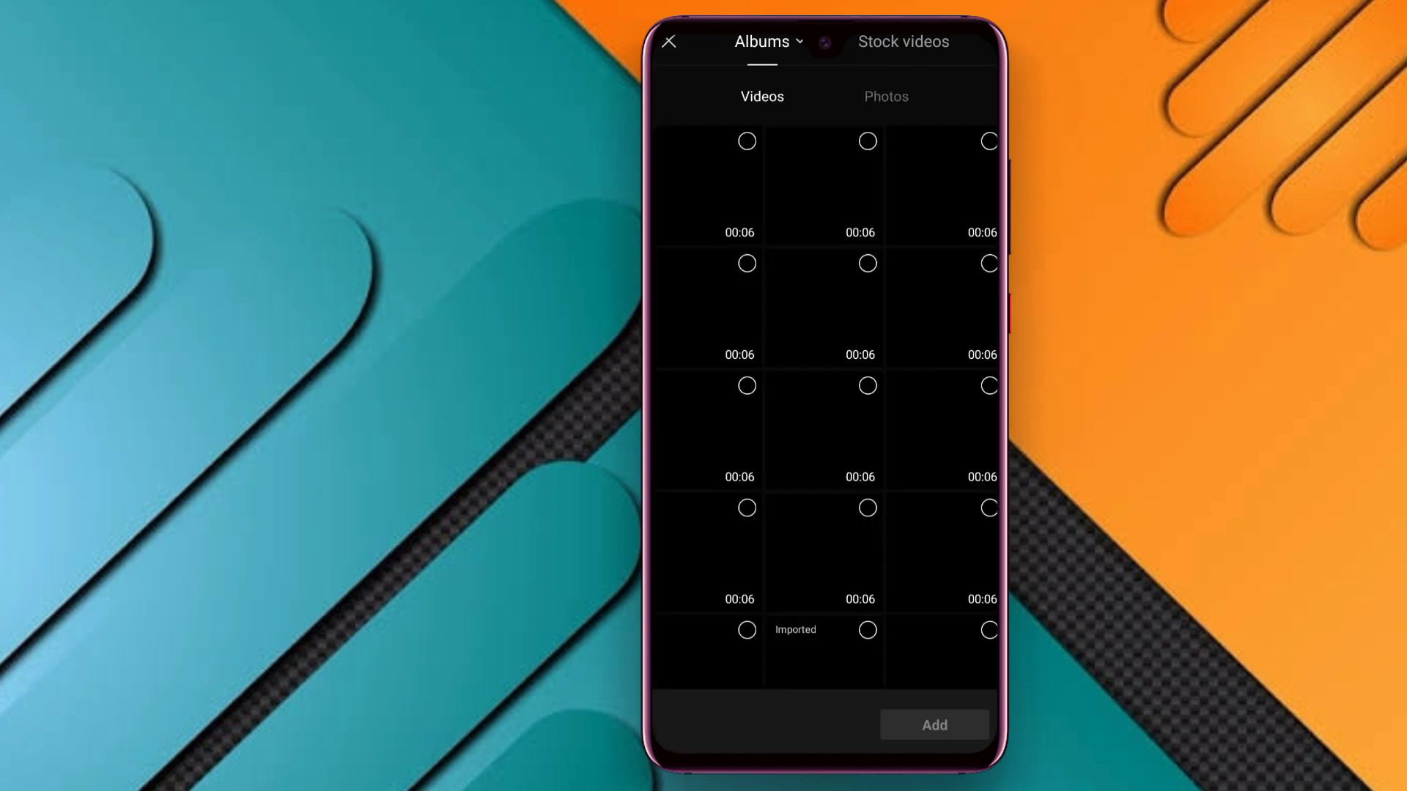
Step: Add the burning M video as a third overlay using Filter blend, spelling MIM
click(823, 386)
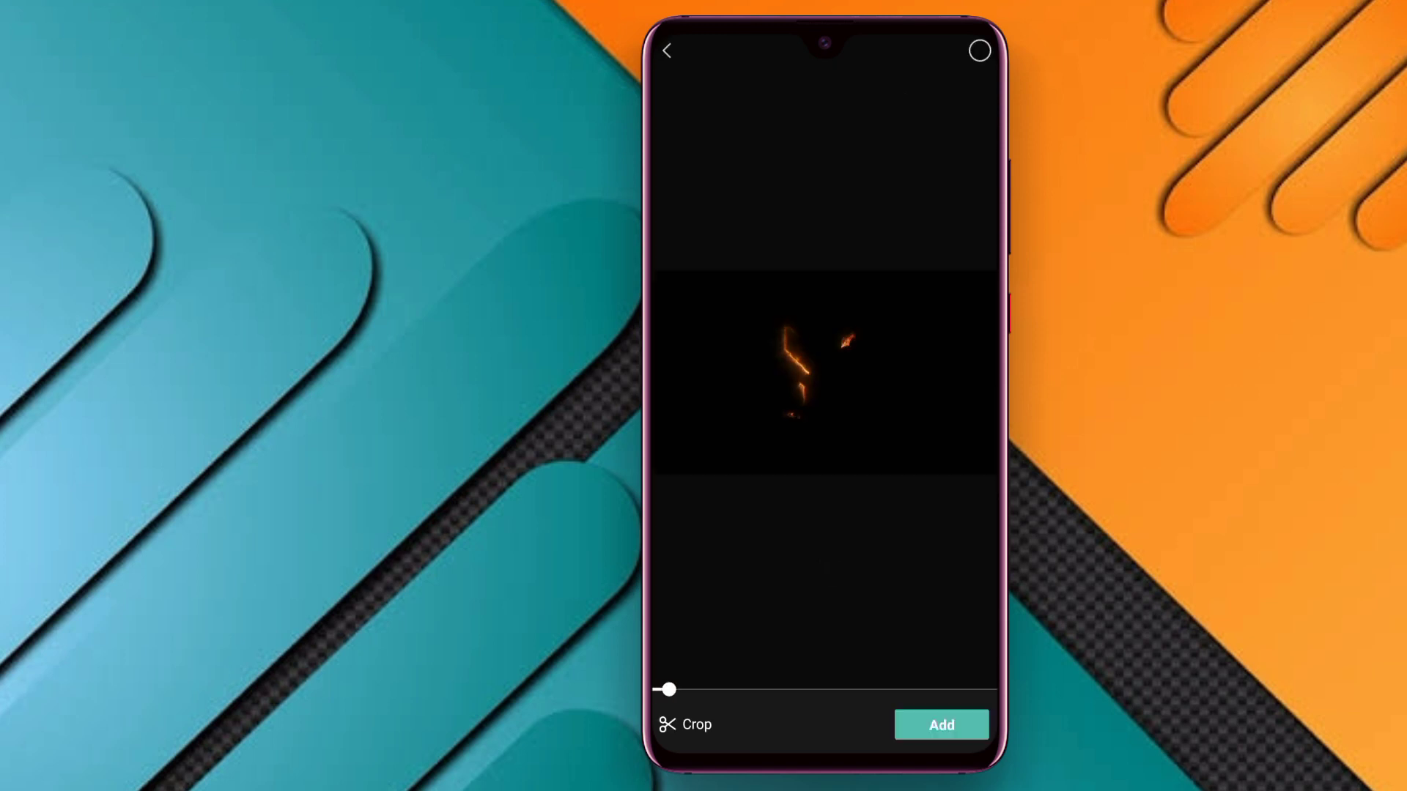
click(939, 724)
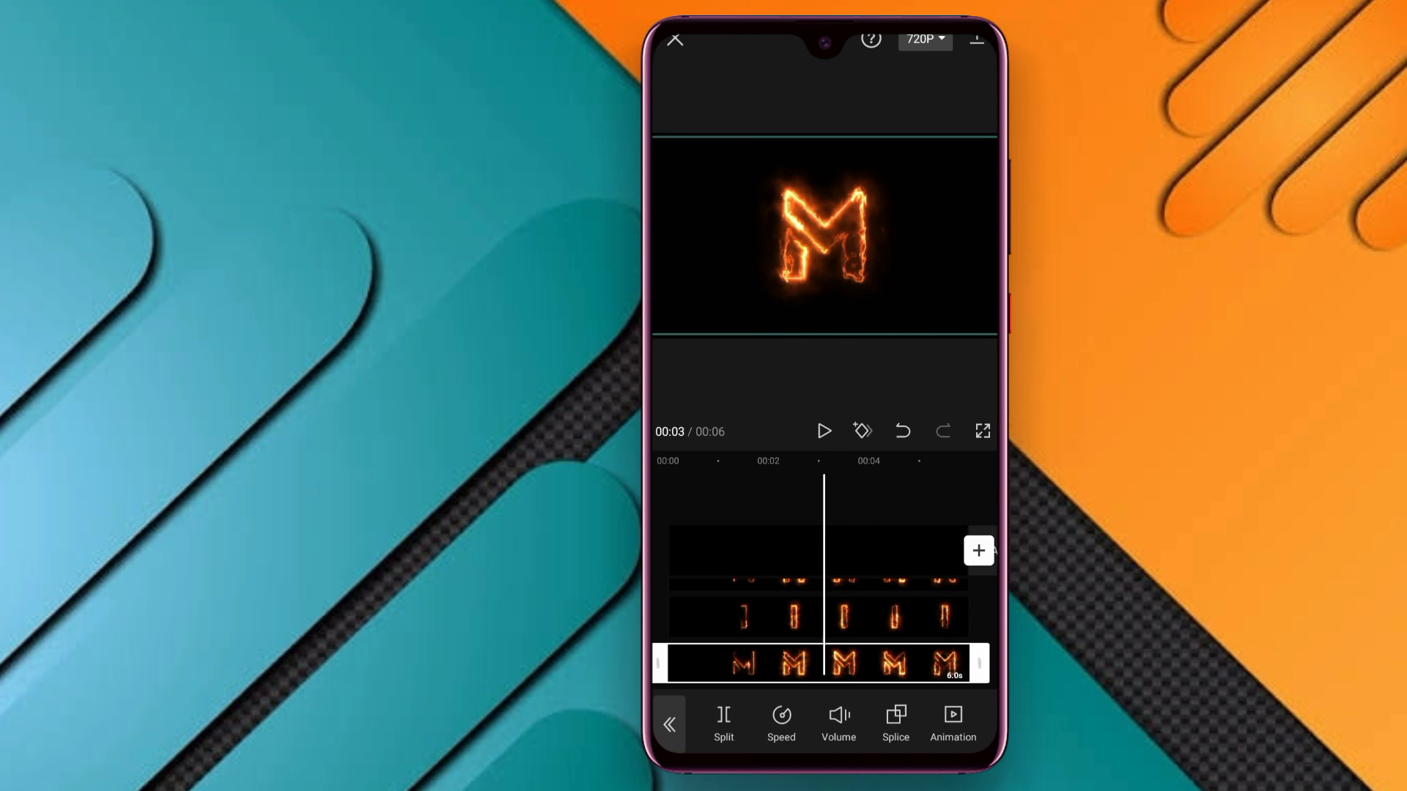
click(894, 723)
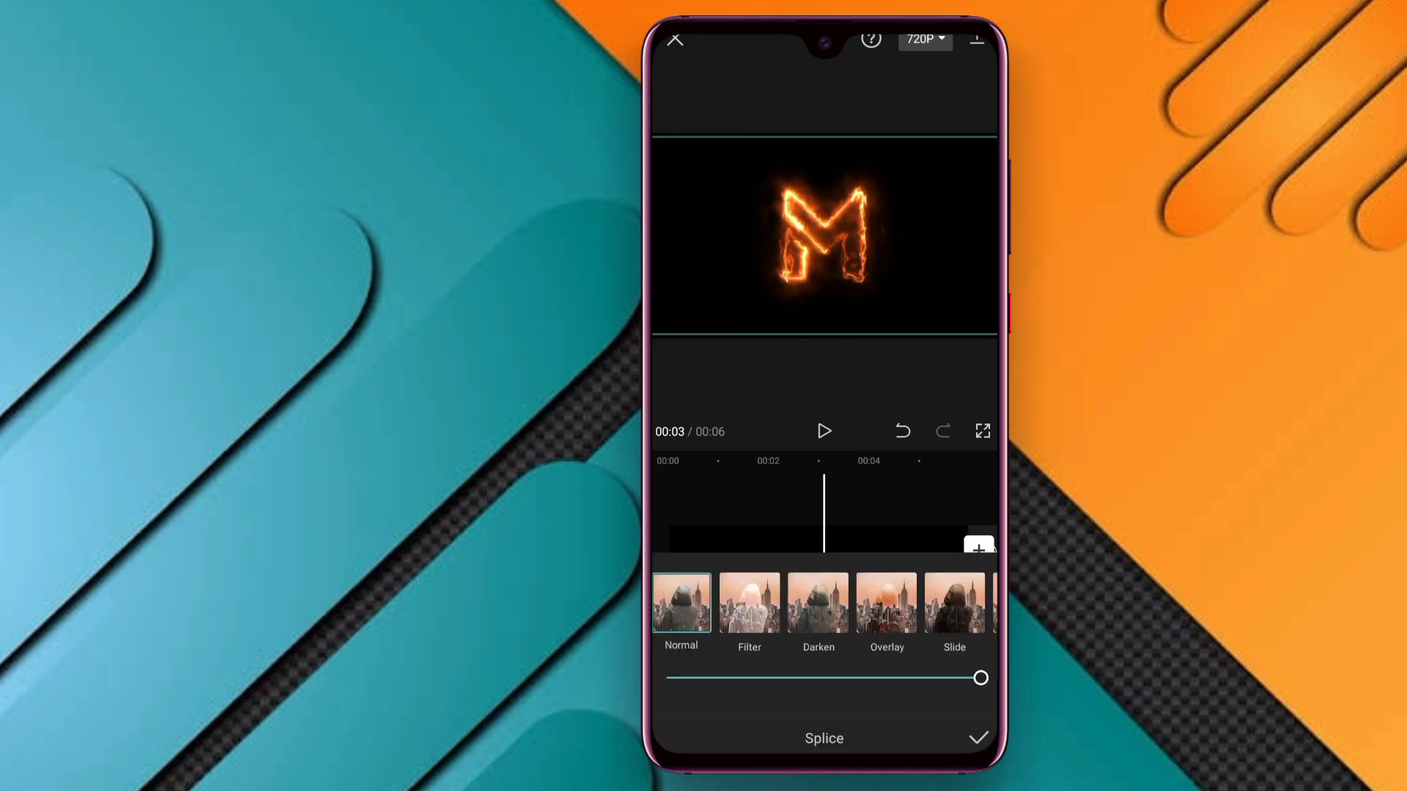
click(748, 602)
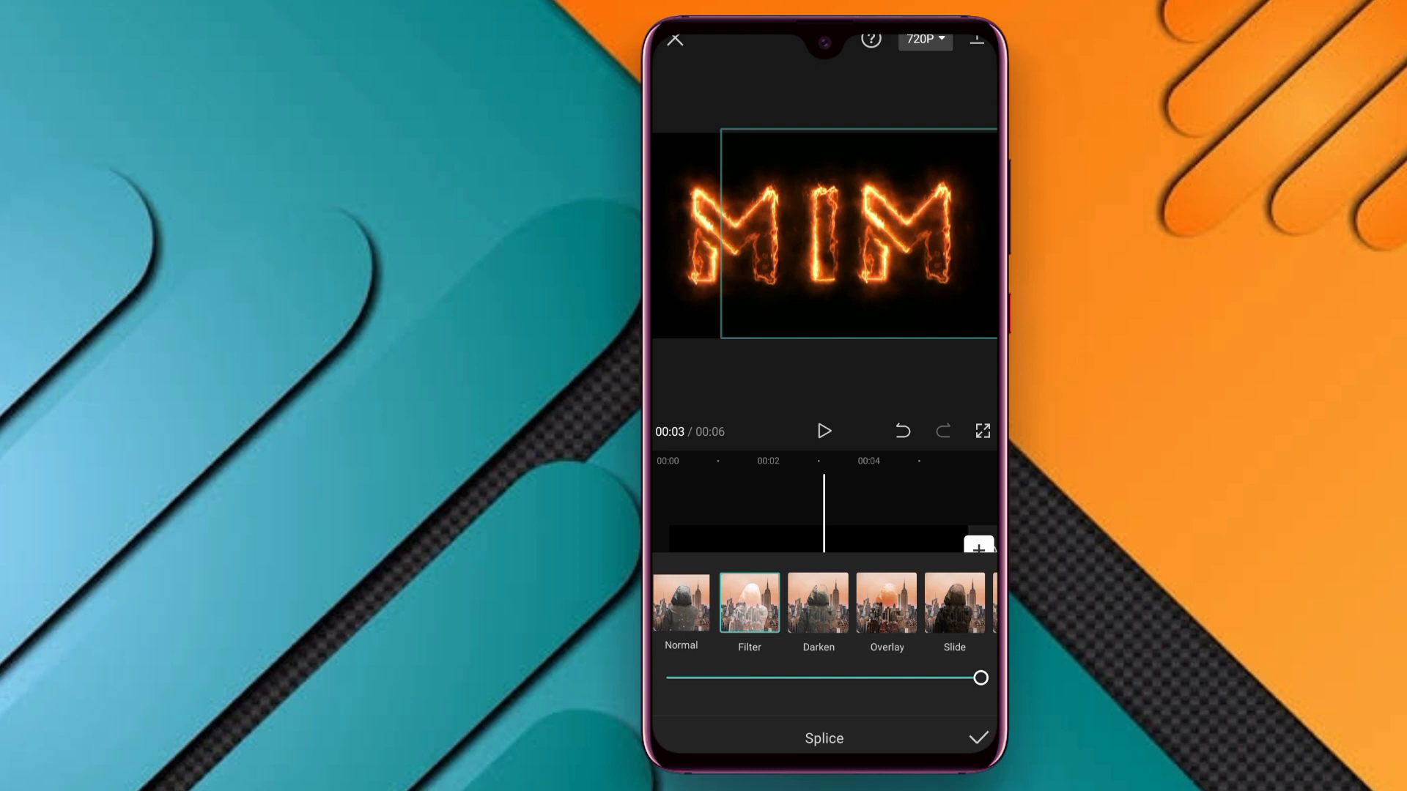
click(982, 738)
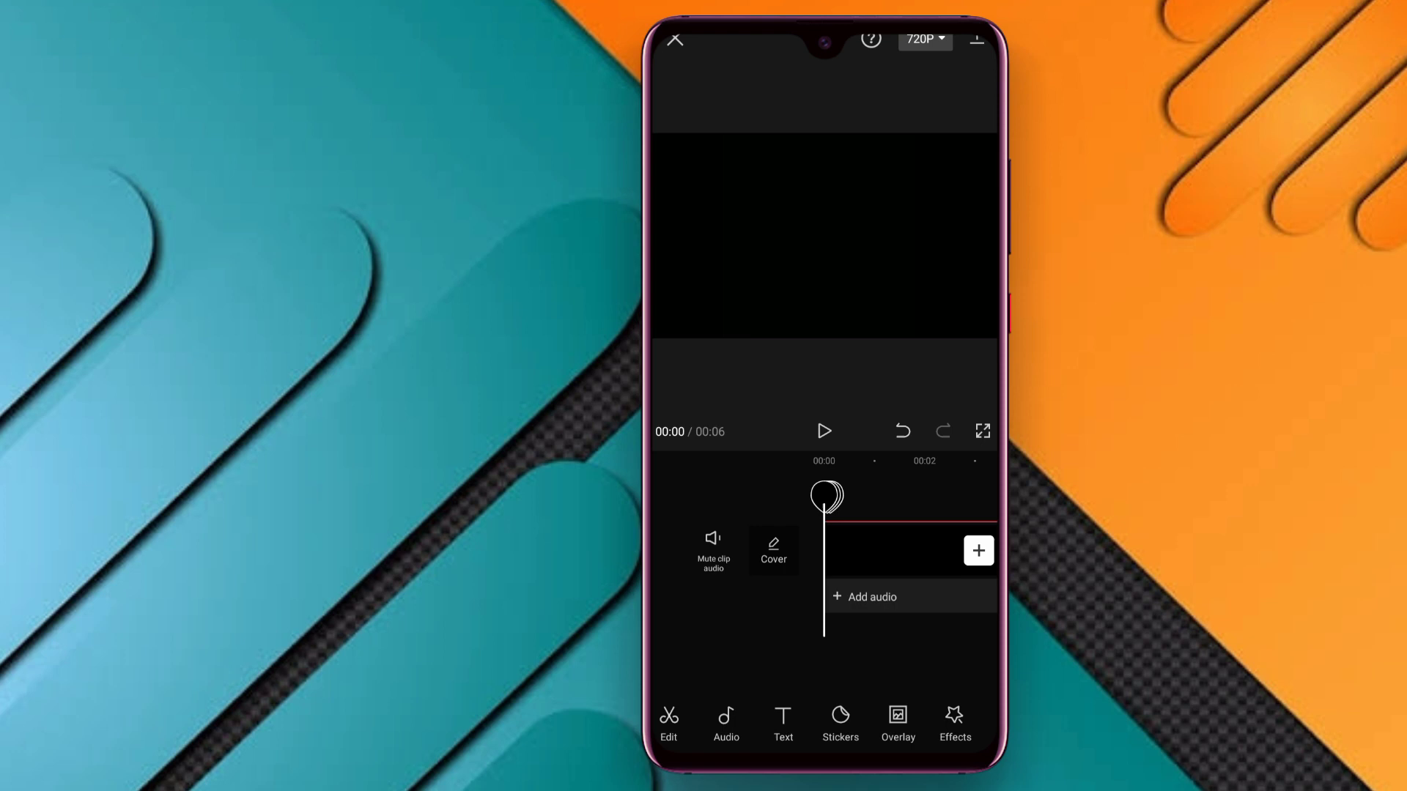
Step: Add sound extracted from a phone video as music, then export at 720P
click(863, 597)
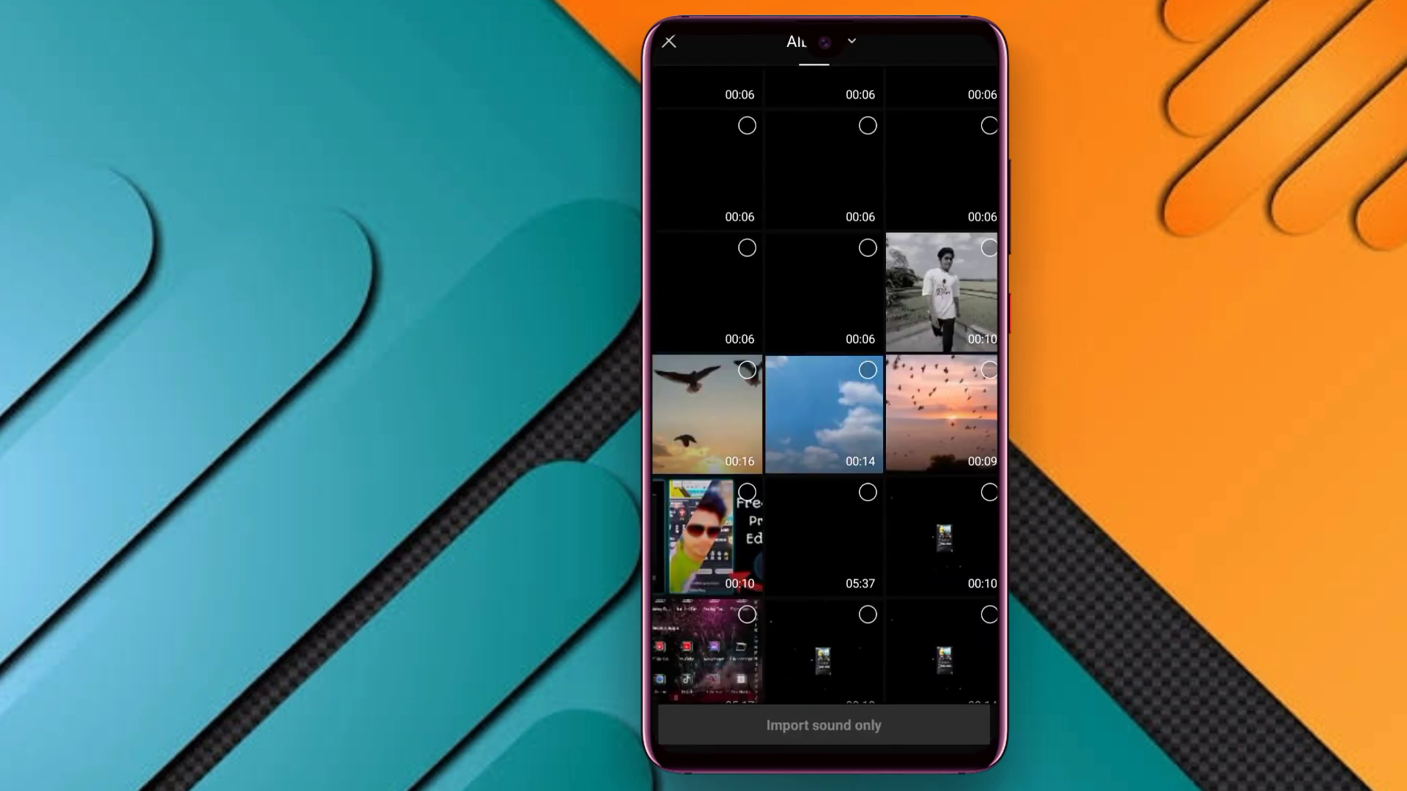
click(823, 413)
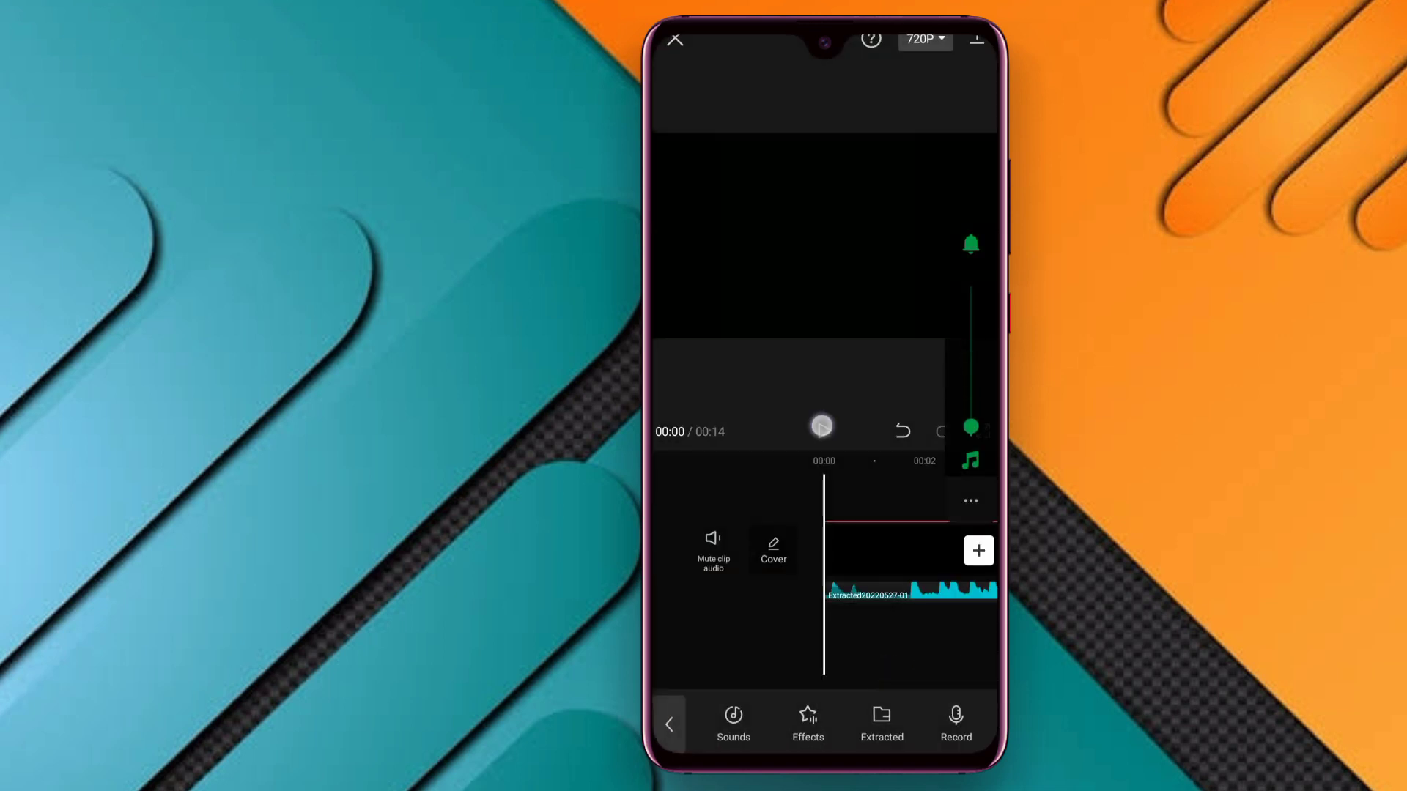
click(820, 426)
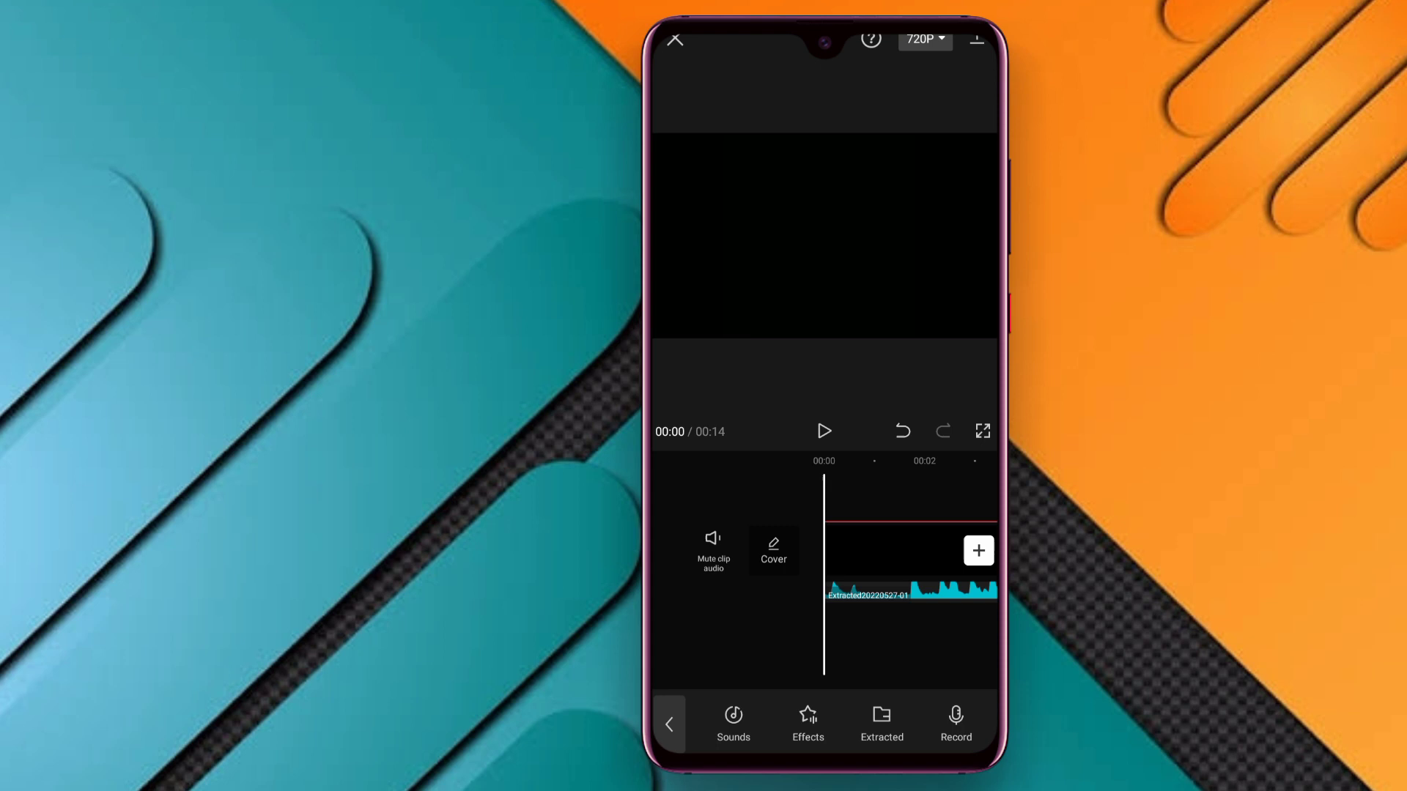
click(923, 39)
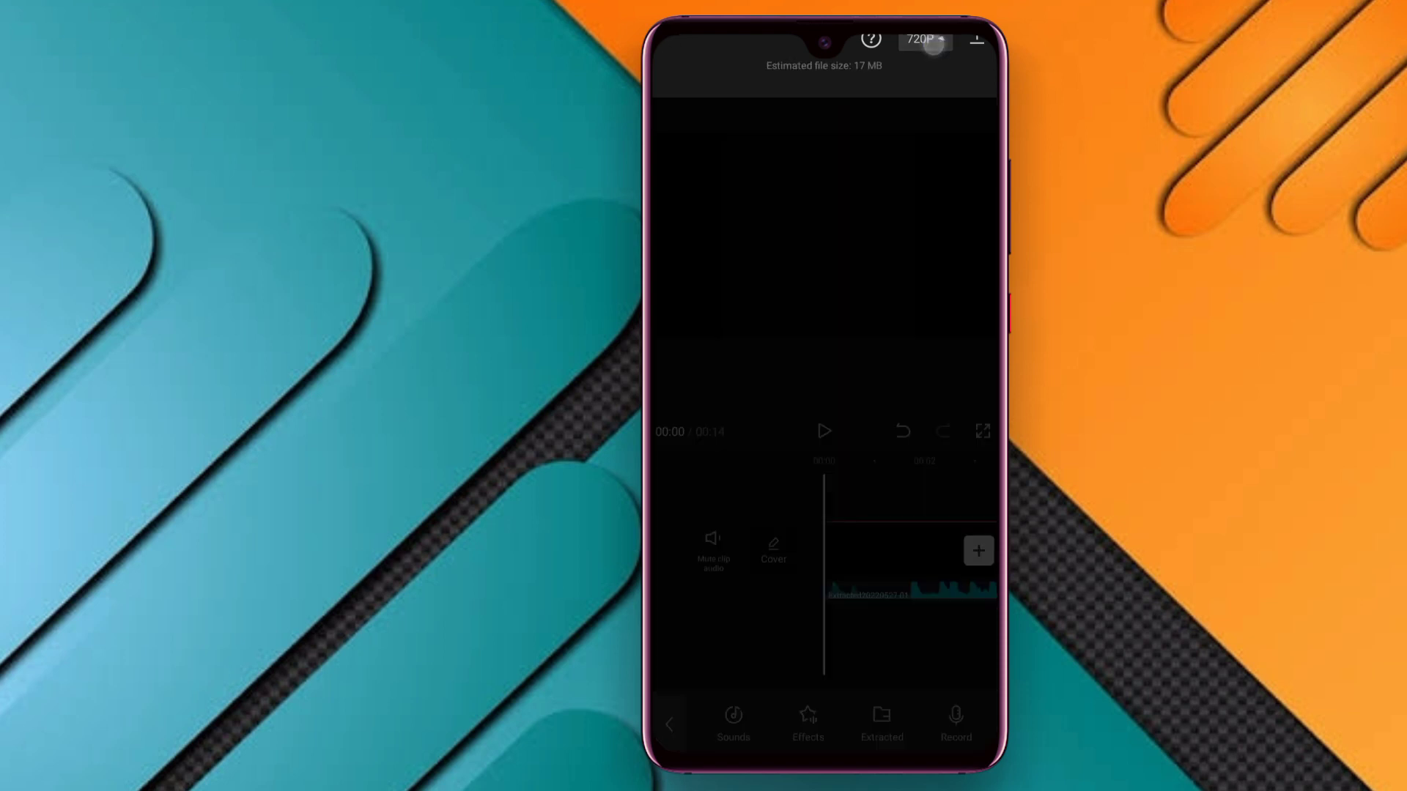
click(976, 38)
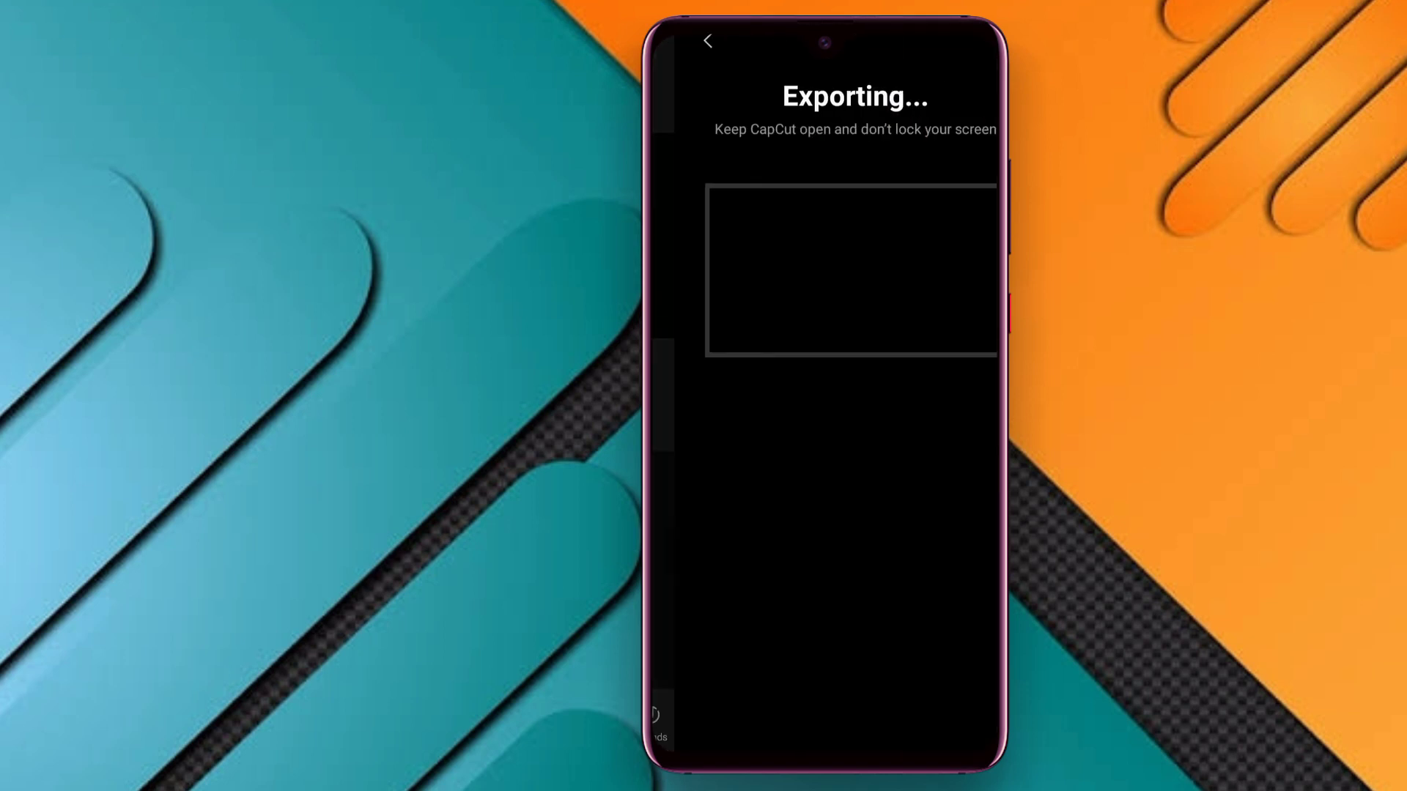